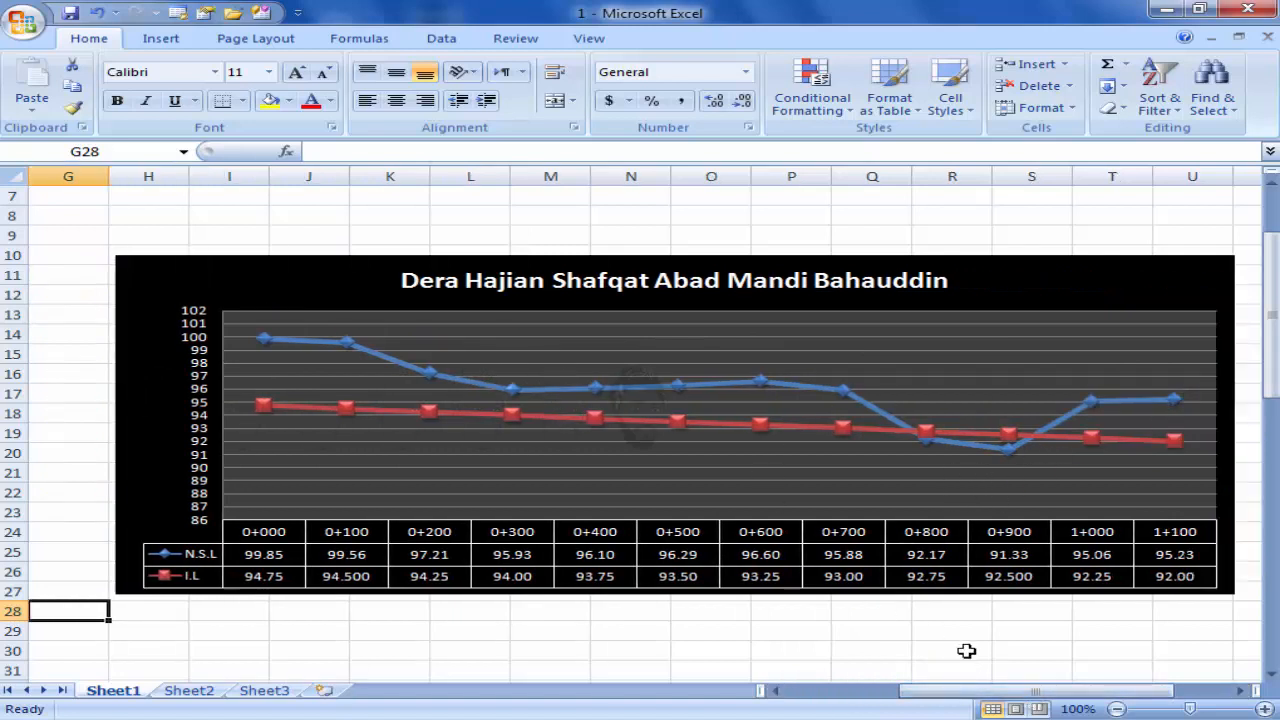
Switch to Sheet2 holding the raw RD, N.S.L and I.L data.
scroll("left", 3)
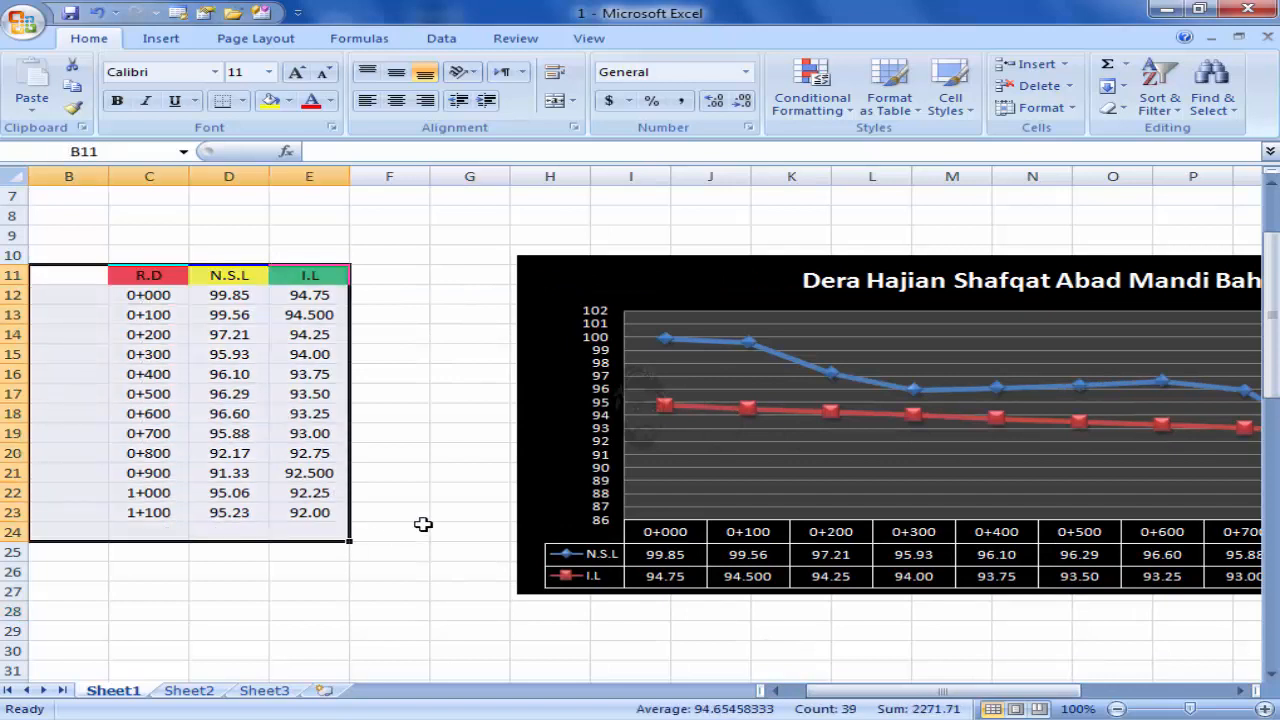
left_click(188, 690)
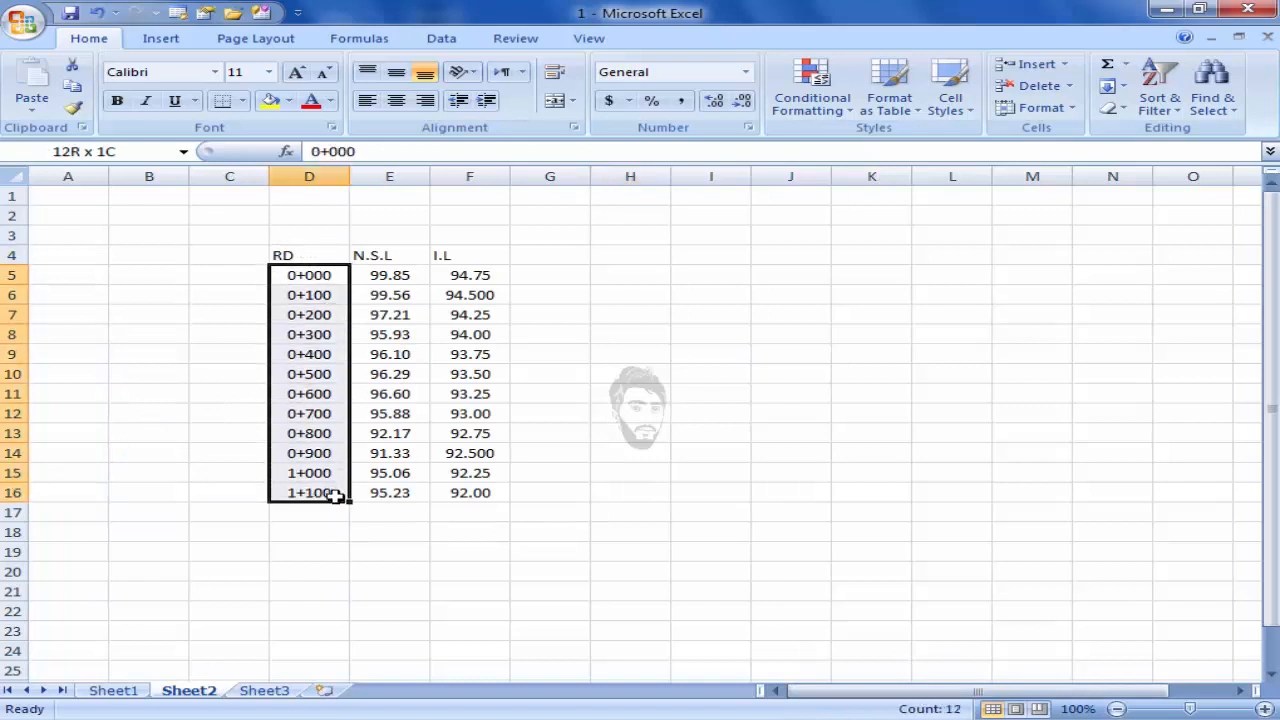
left_click(388, 256)
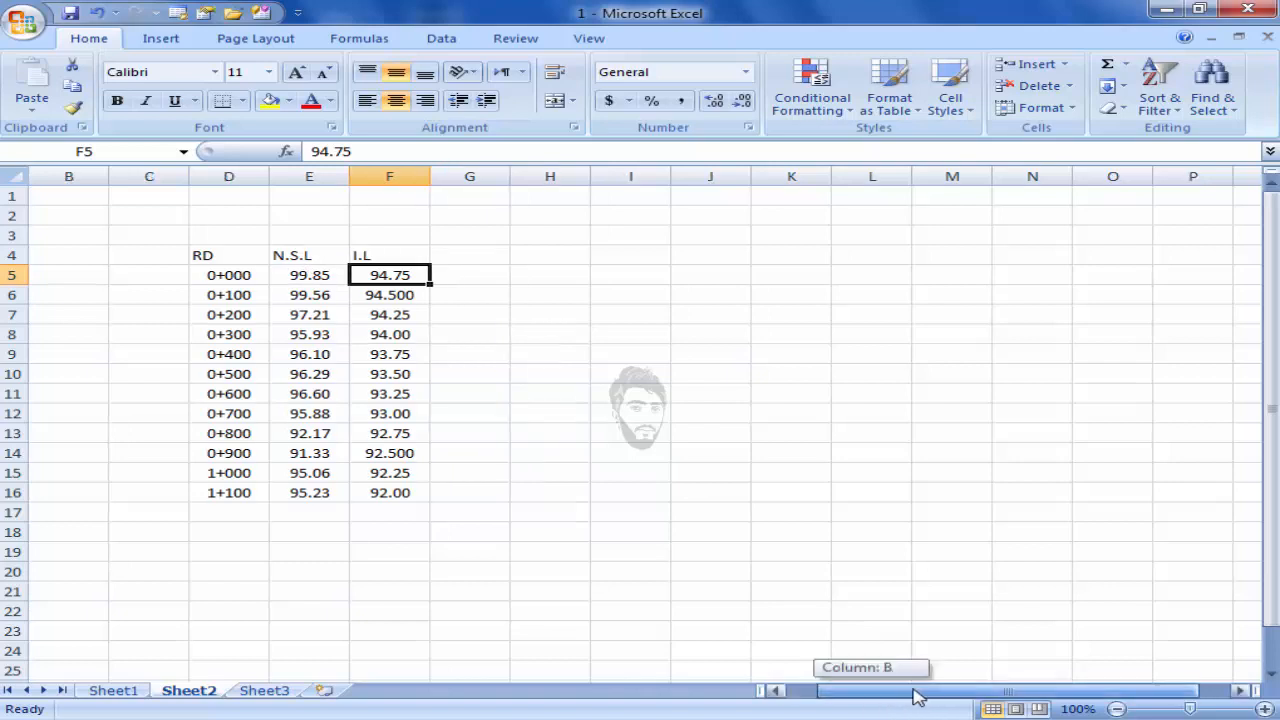
left_click(952, 294)
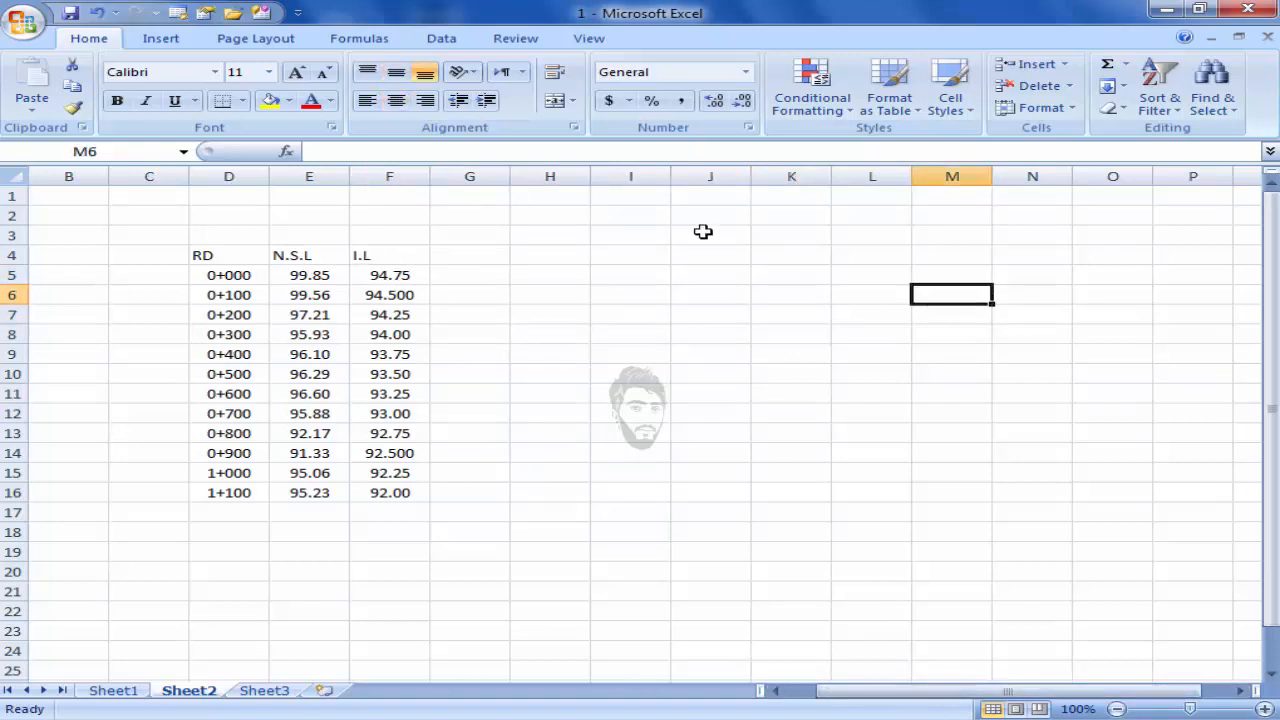
mouse_move(888, 268)
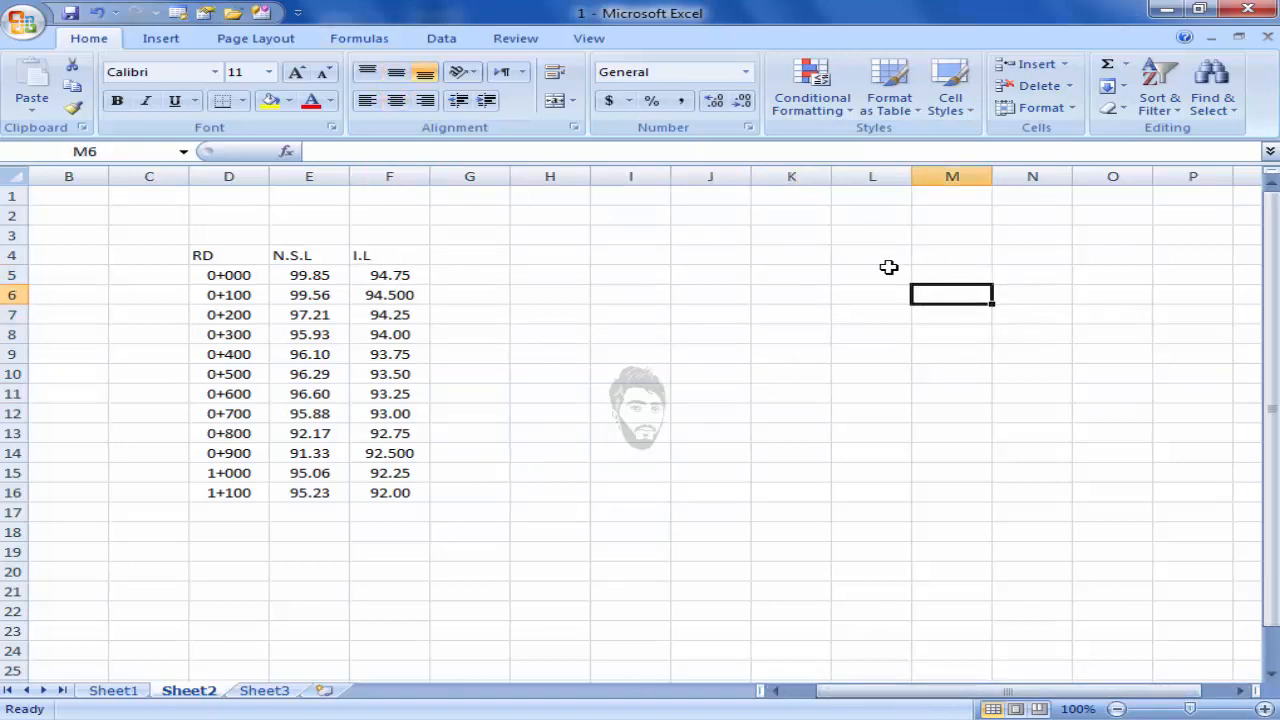
Insert a basic 2-D line chart on Sheet2.
left_click(160, 38)
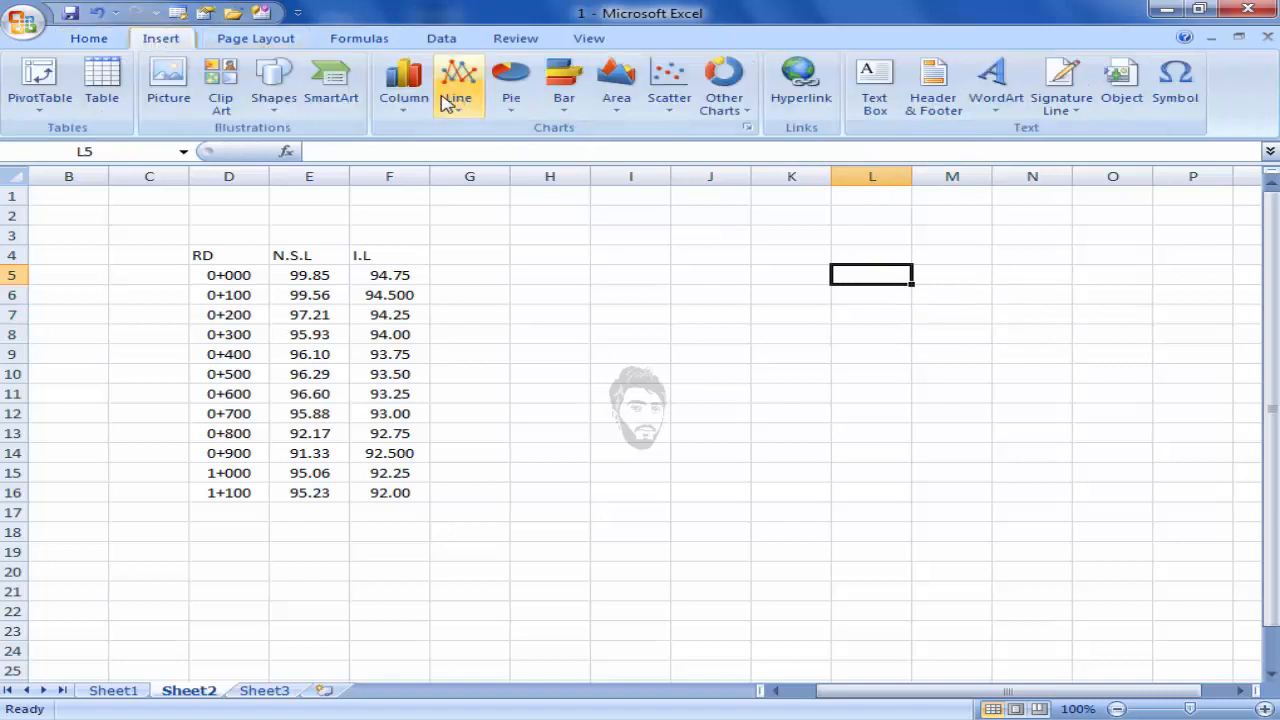
left_click(458, 84)
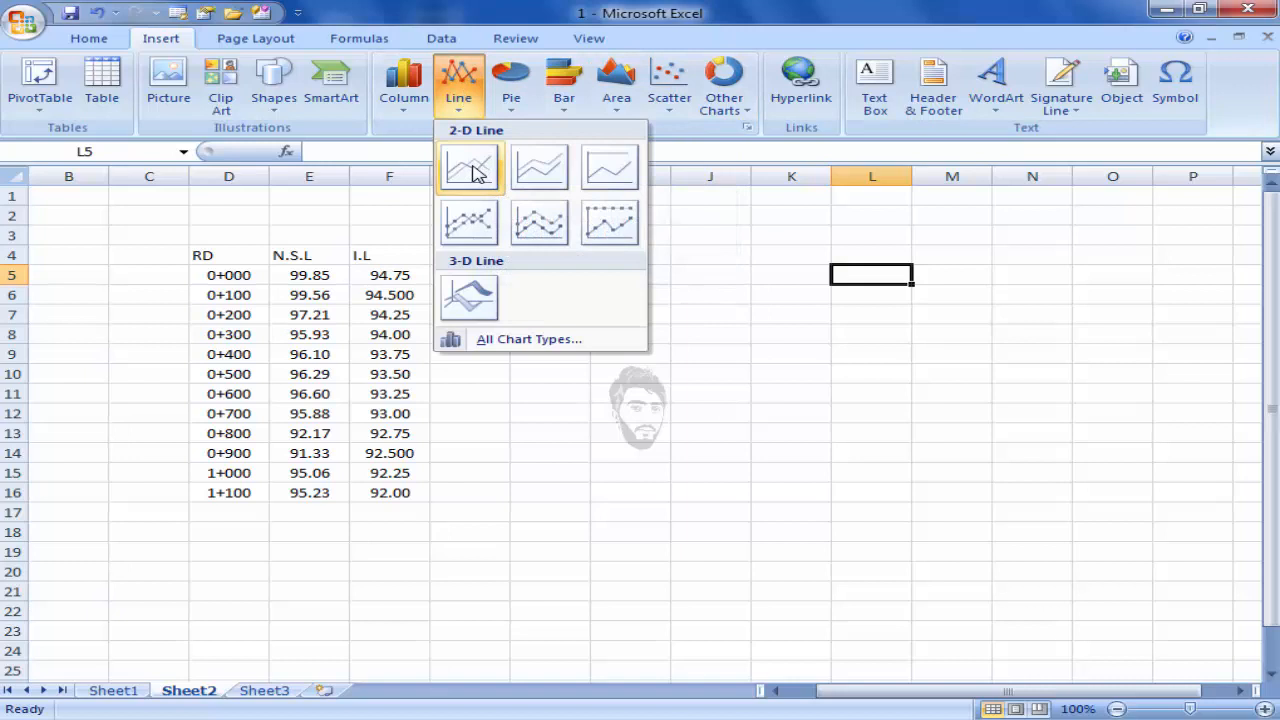
left_click(468, 168)
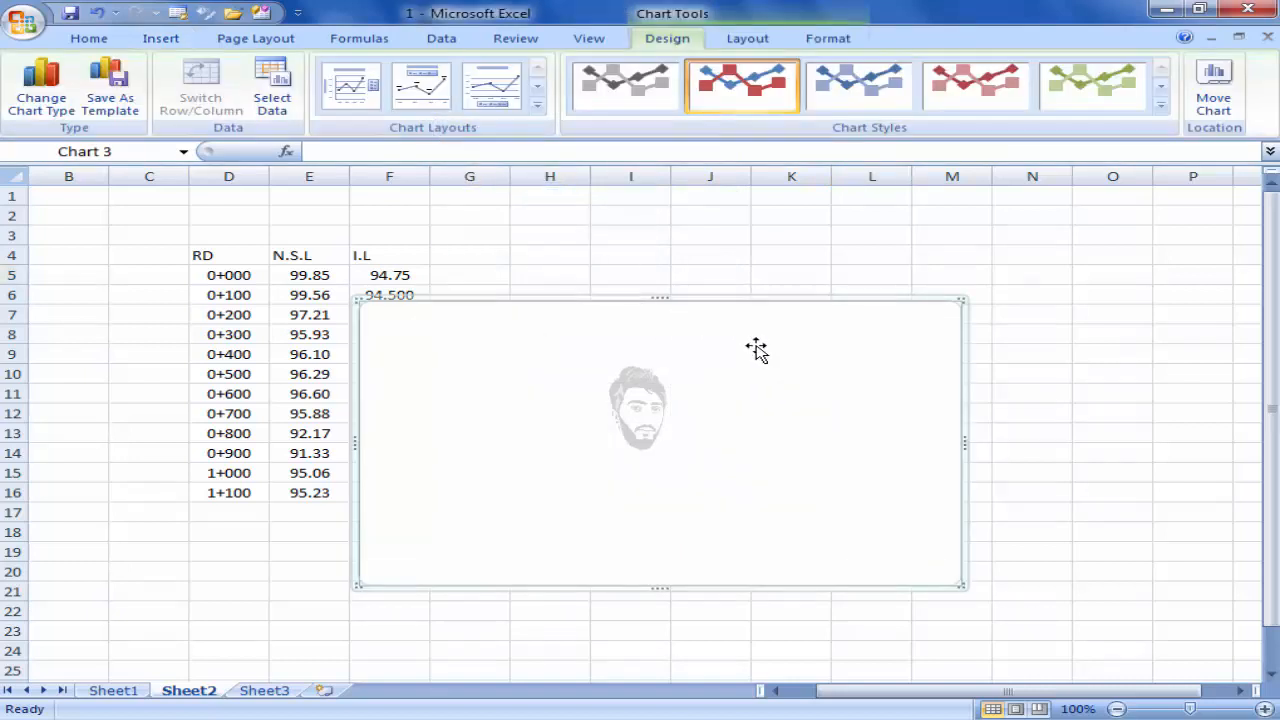
Apply a dark black chart style from the Chart Styles gallery.
left_click(1160, 106)
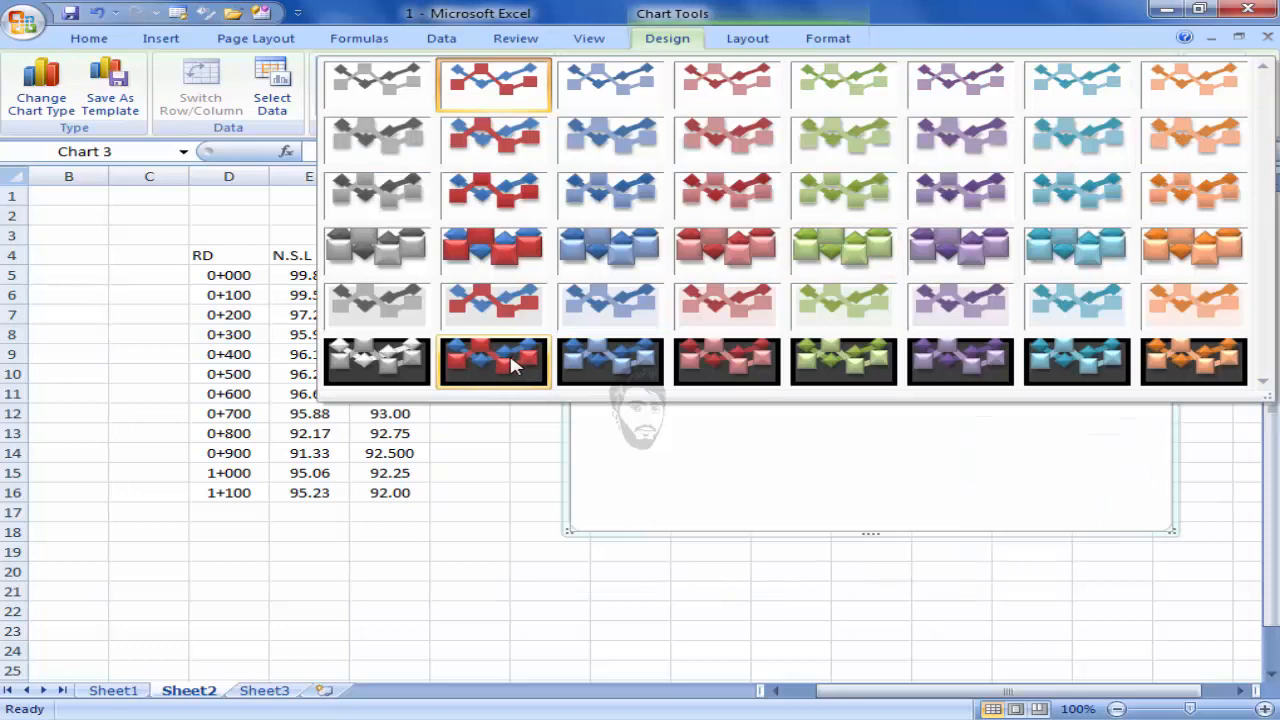
left_click(492, 362)
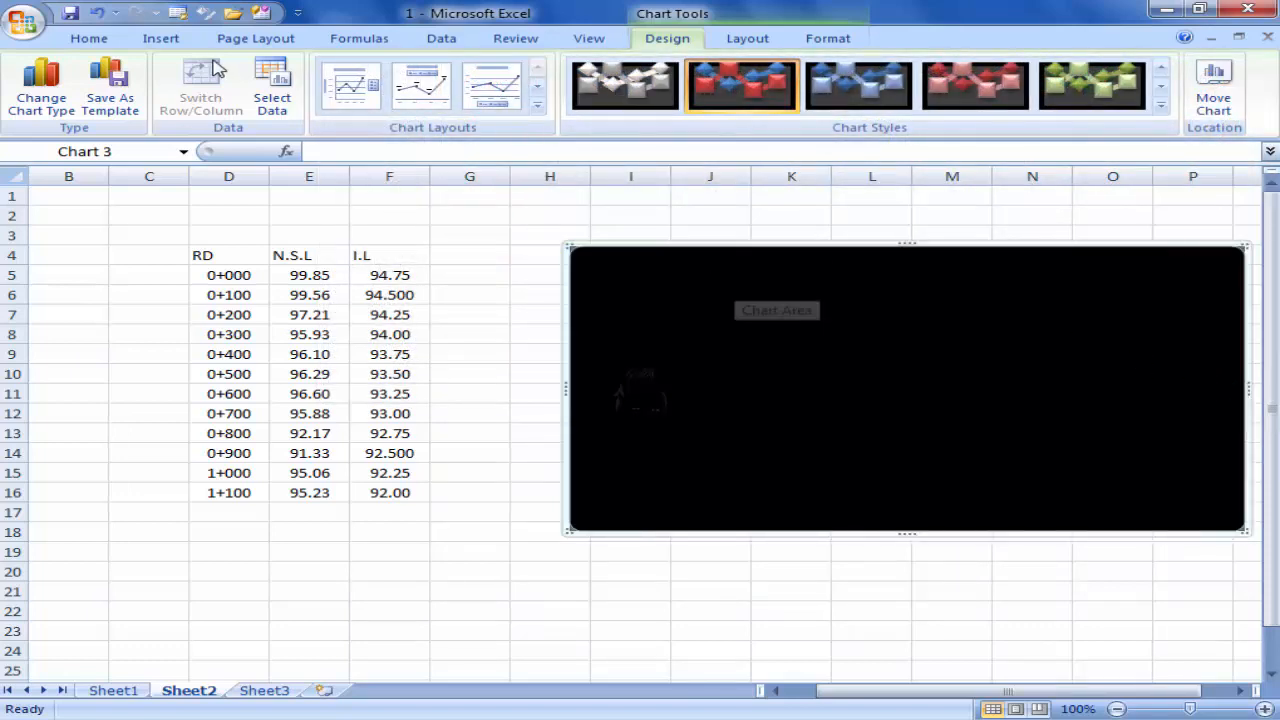
Add two series named N.S.L and I.L in Select Data Source.
left_click(272, 84)
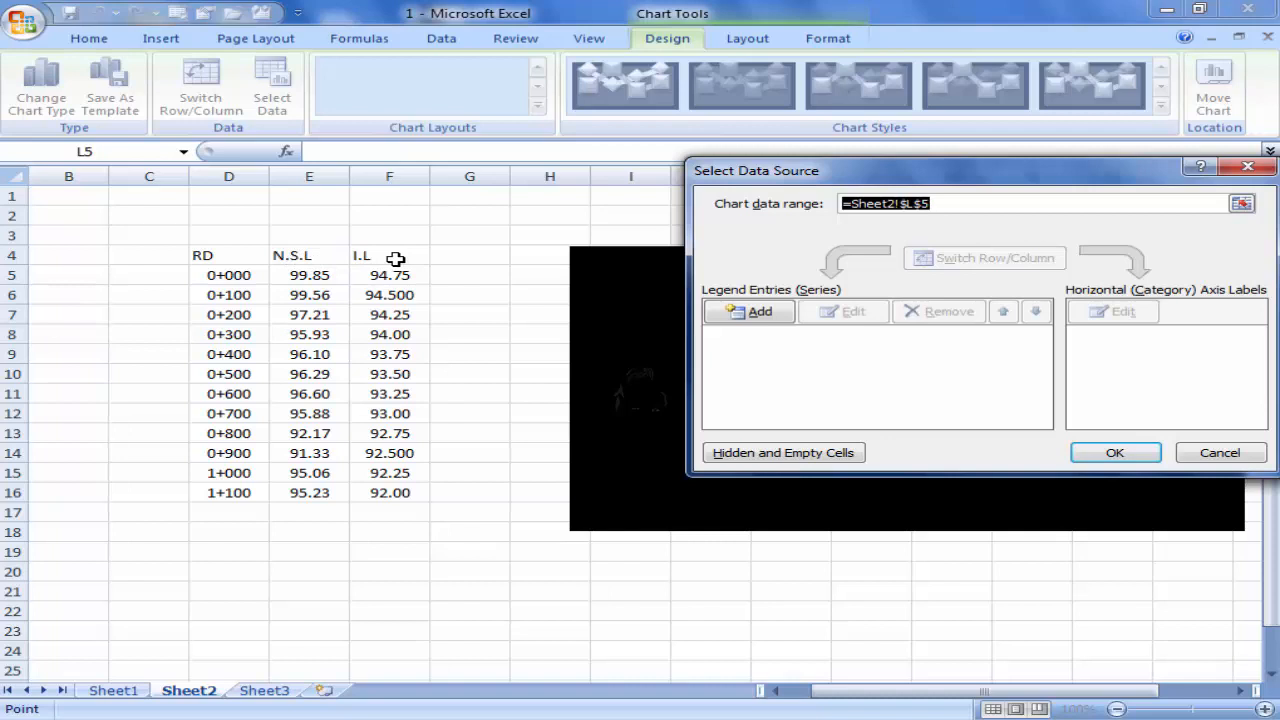
mouse_move(244, 256)
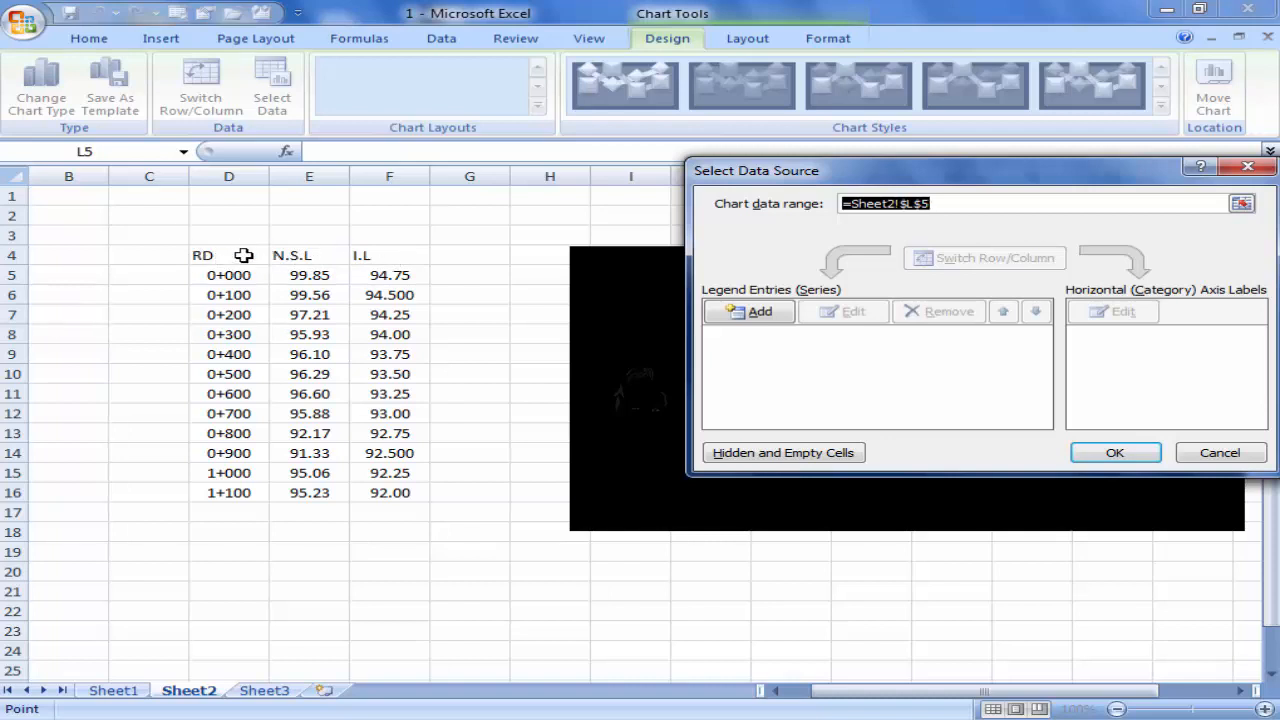
left_click(760, 312)
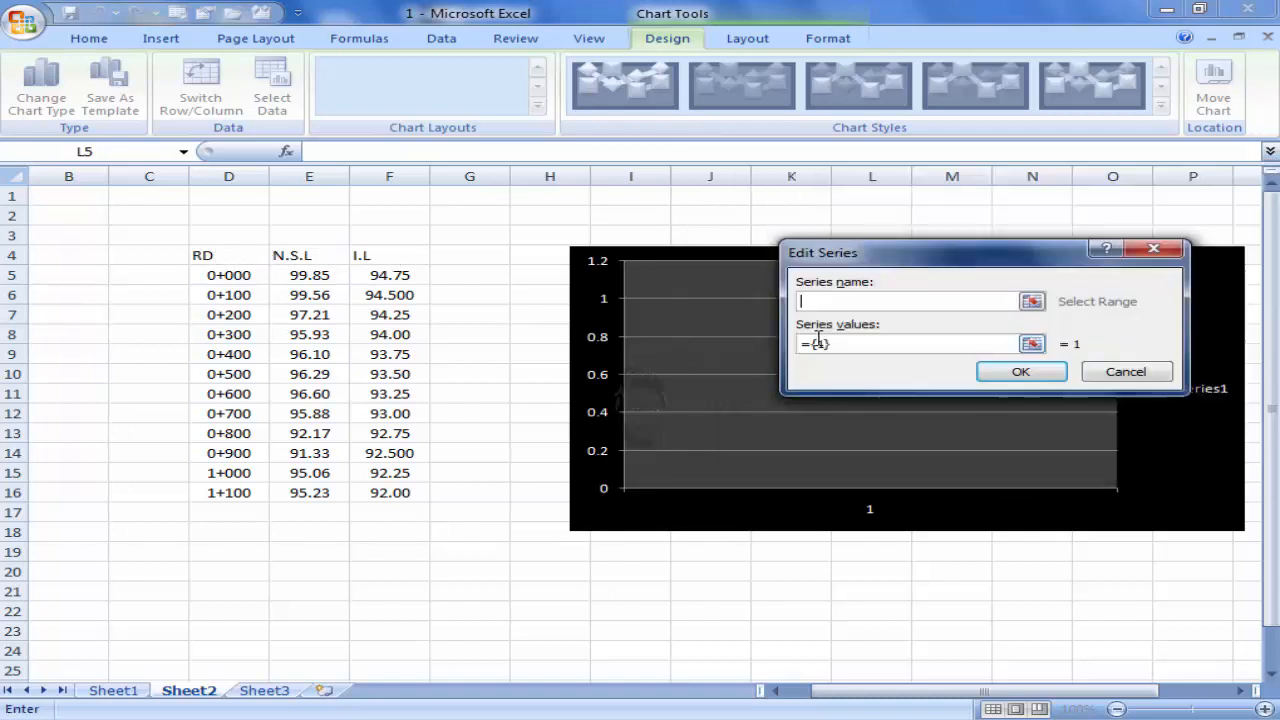
type("N.S.L")
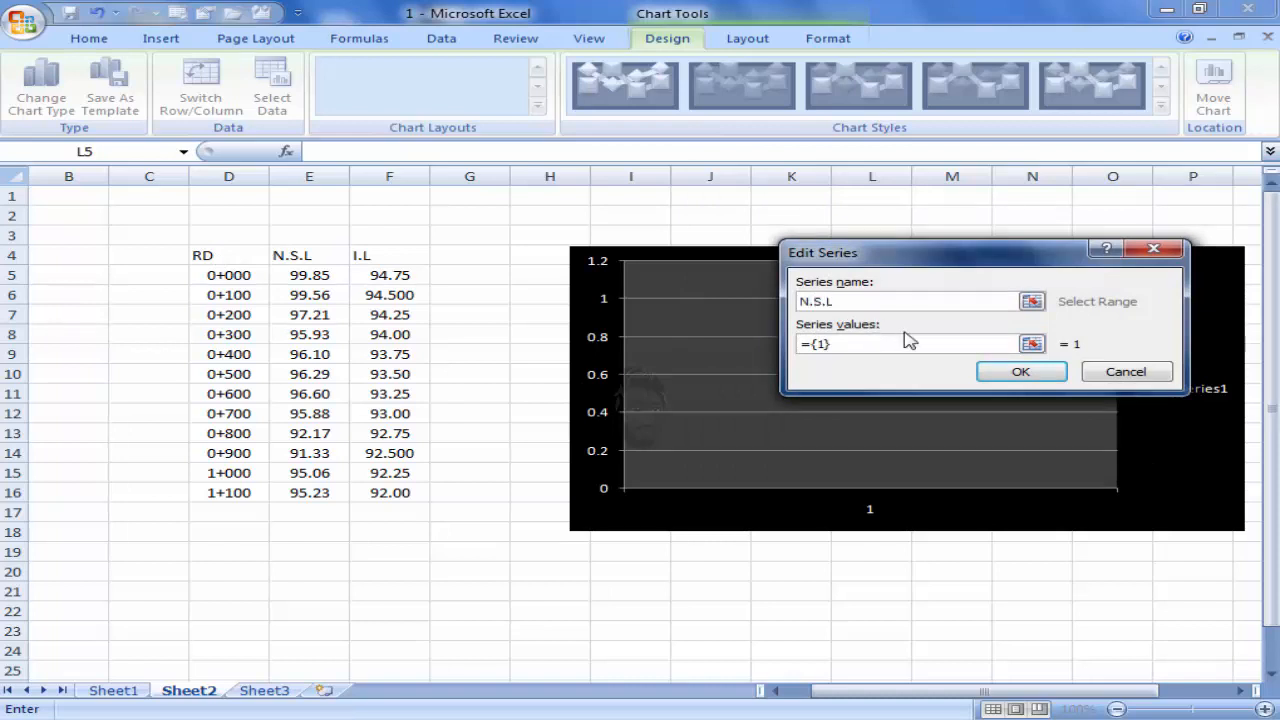
left_click(1020, 370)
type("I.L")
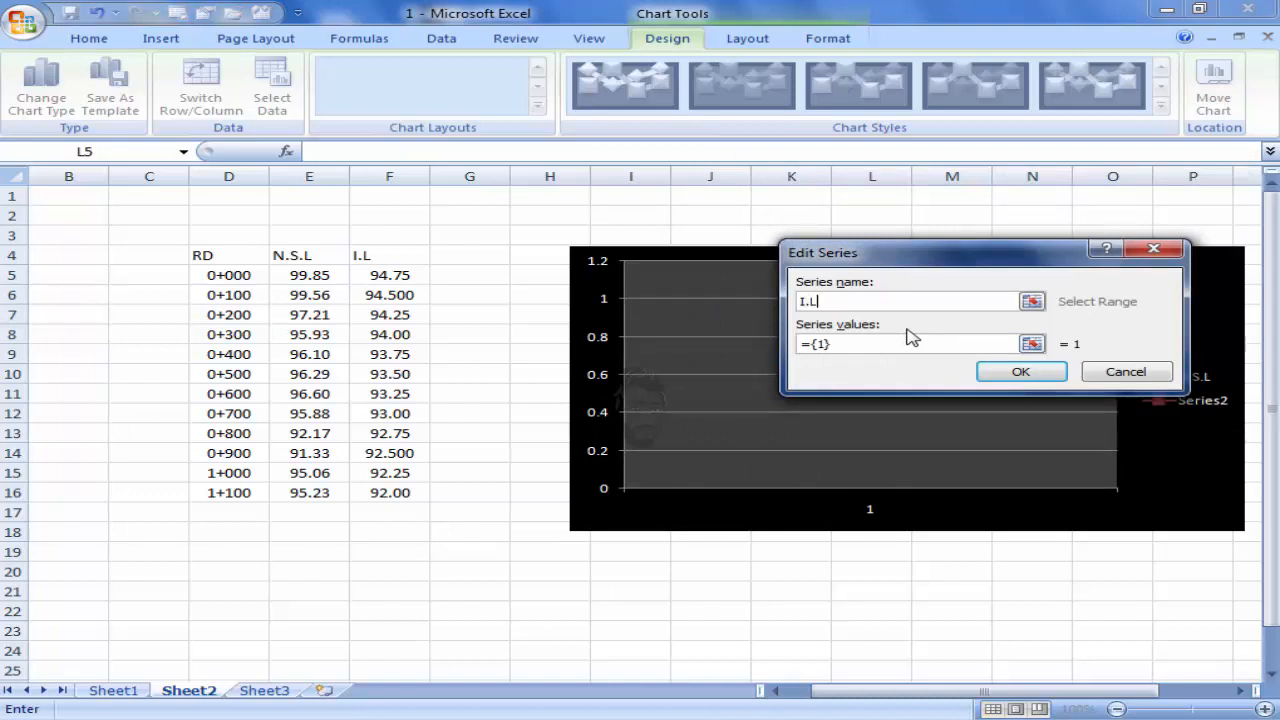
left_click(1020, 370)
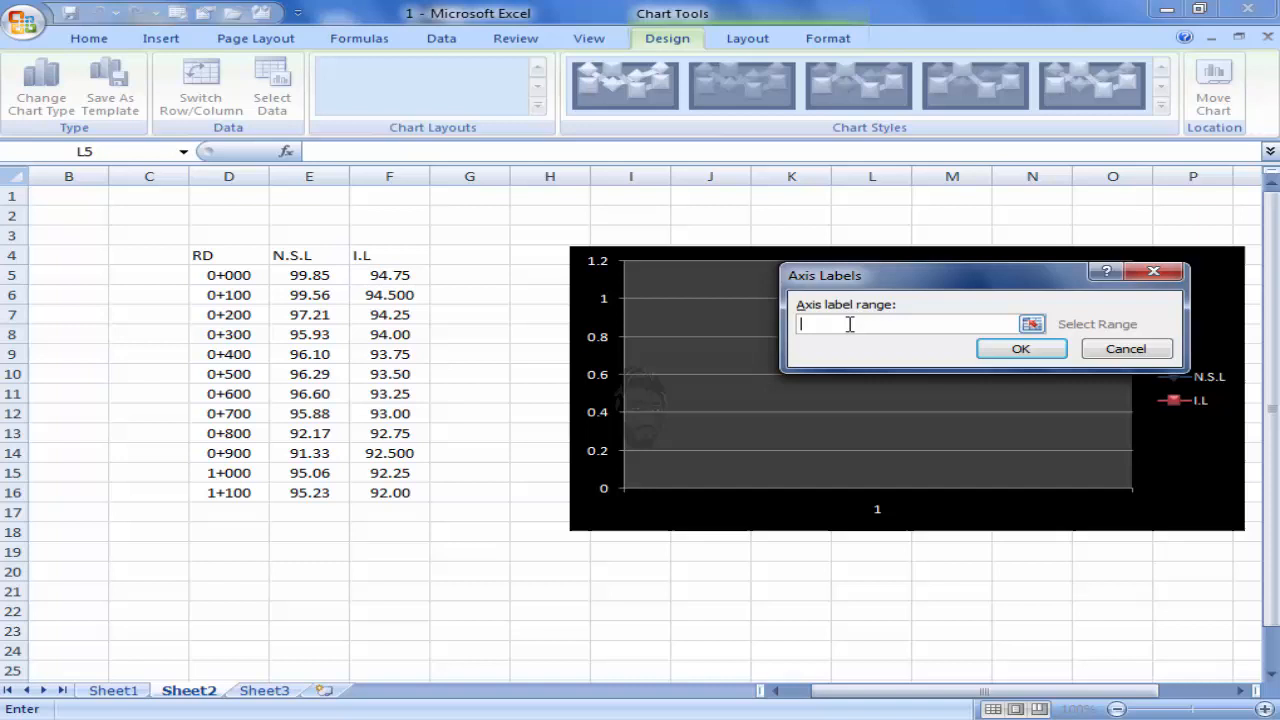
Set the RD values D5:D16 as the horizontal axis labels.
left_click_drag(228, 276, 228, 492)
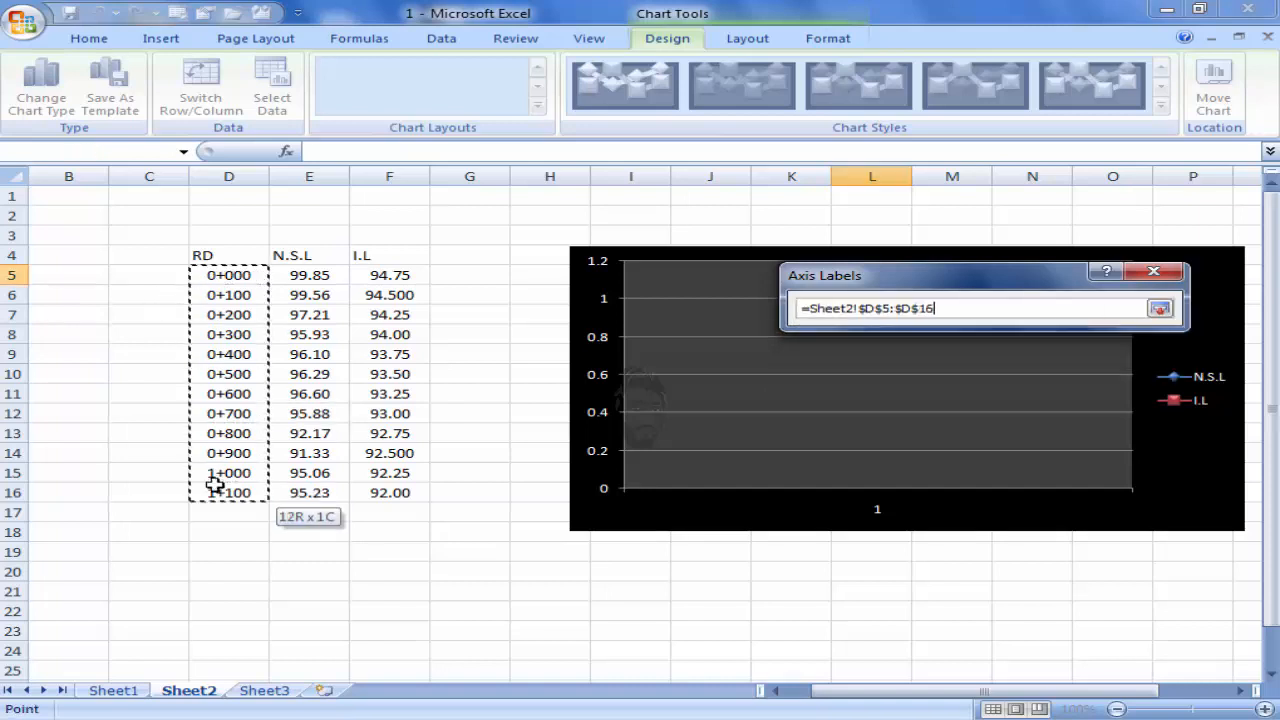
left_click(1160, 308)
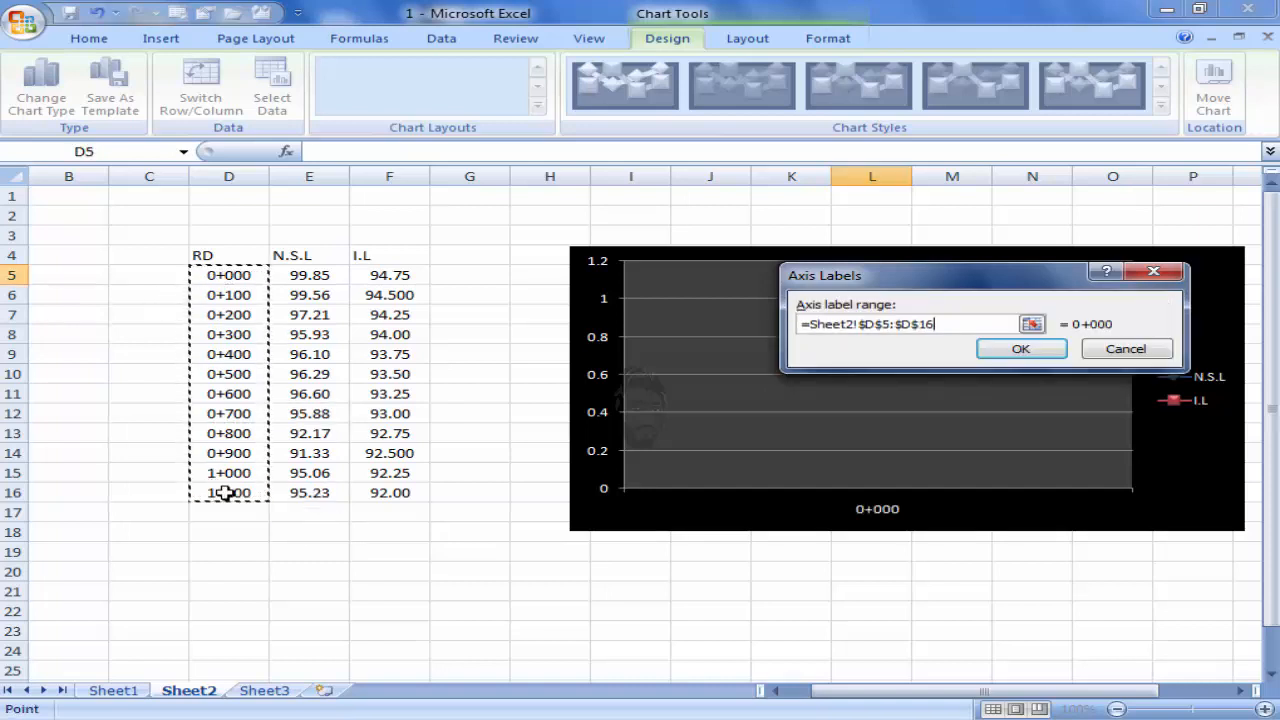
left_click(1020, 348)
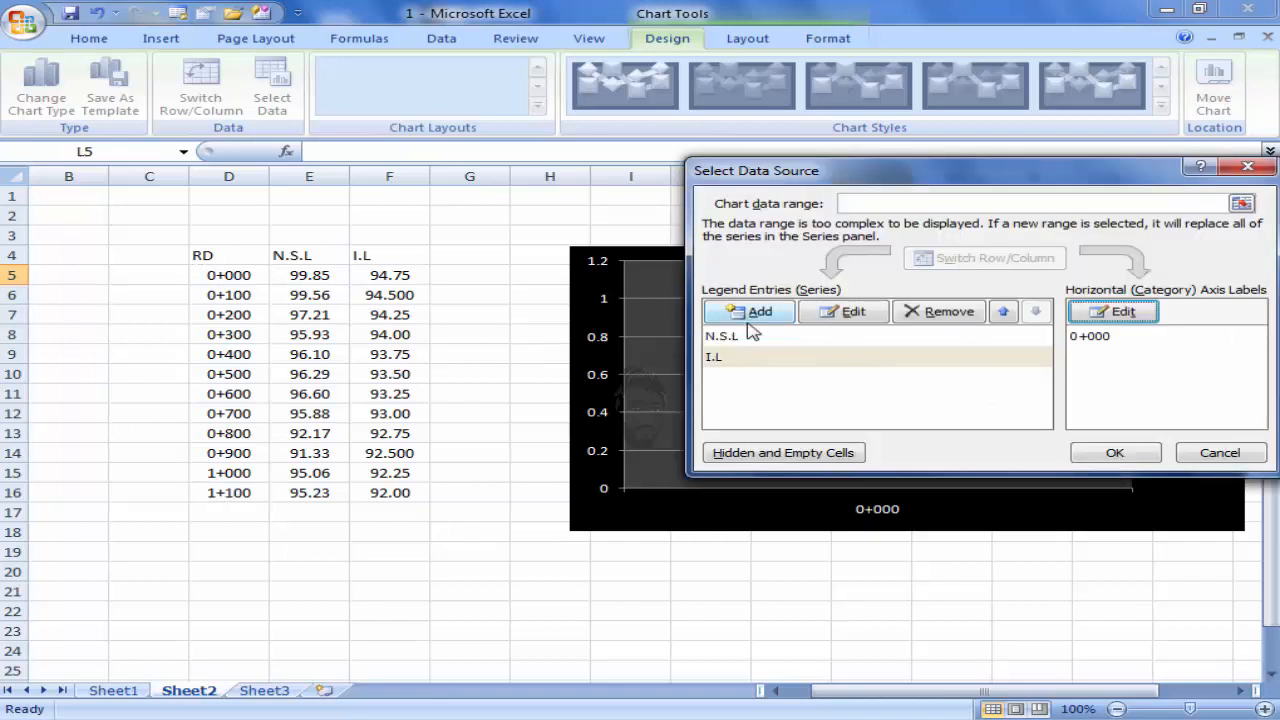
Point the N.S.L series values at Sheet2!$E$5:$E$16.
left_click(722, 336)
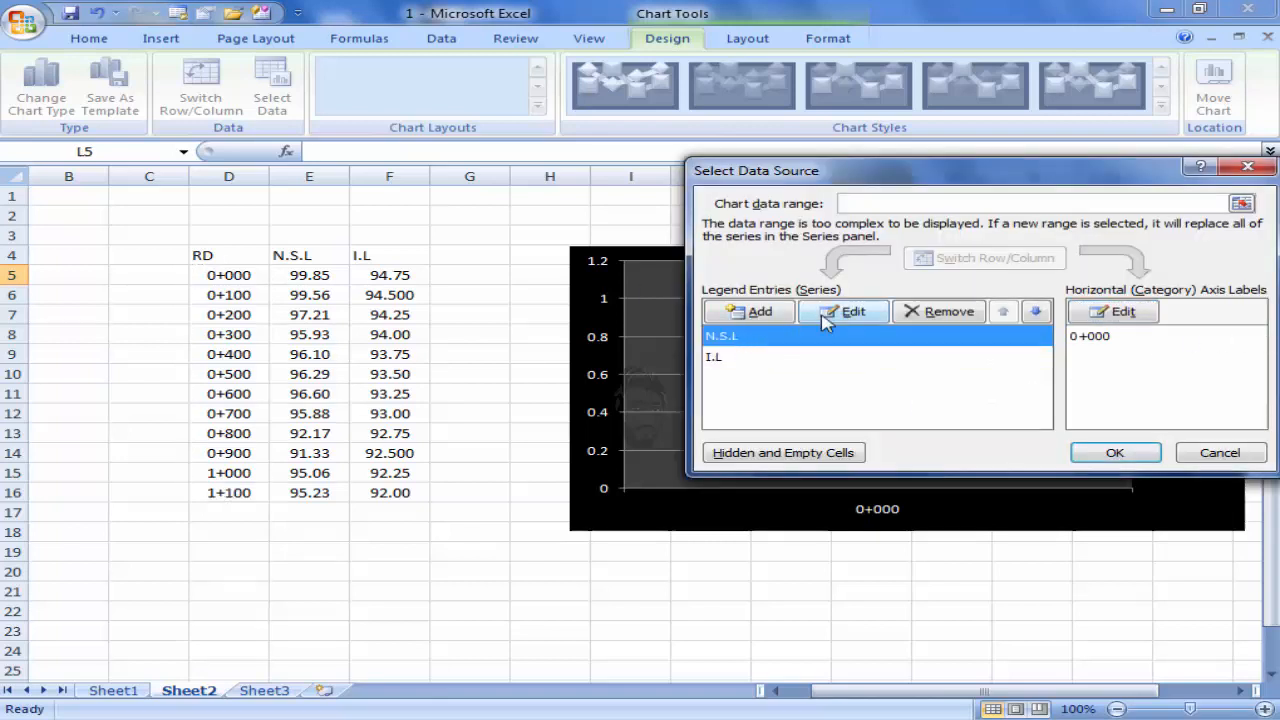
left_click(852, 312)
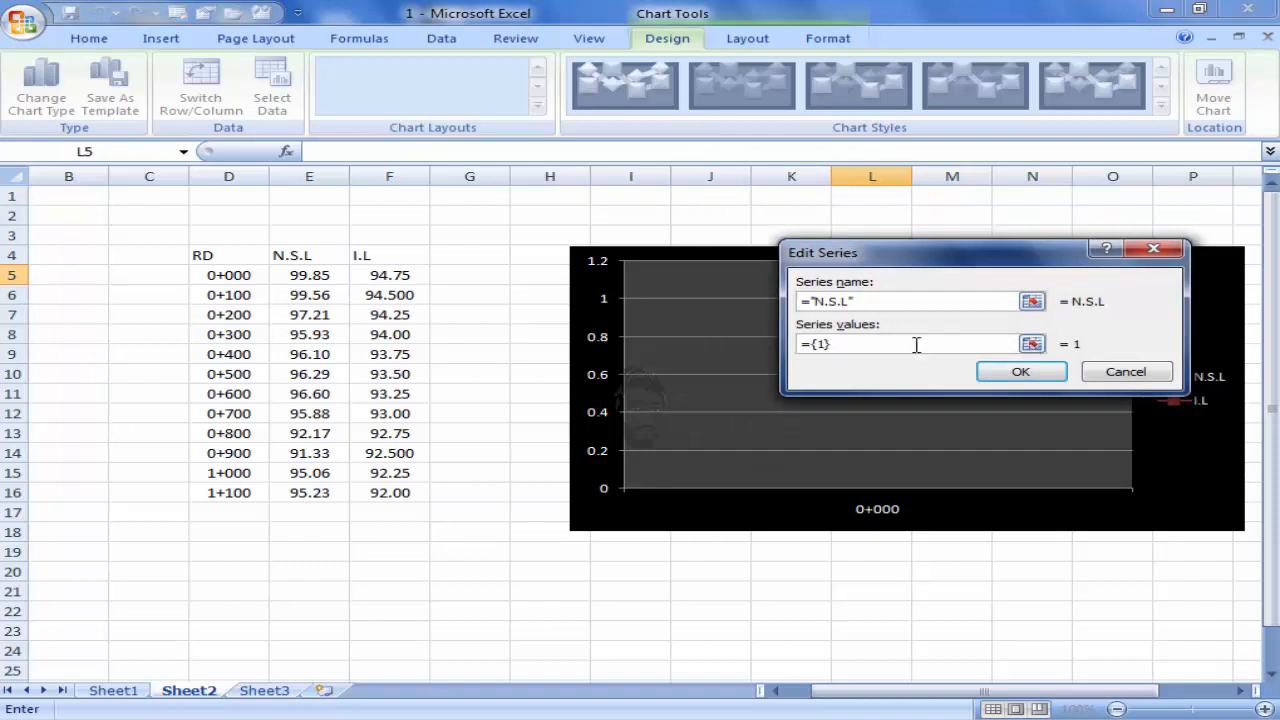
key("BackSpace")
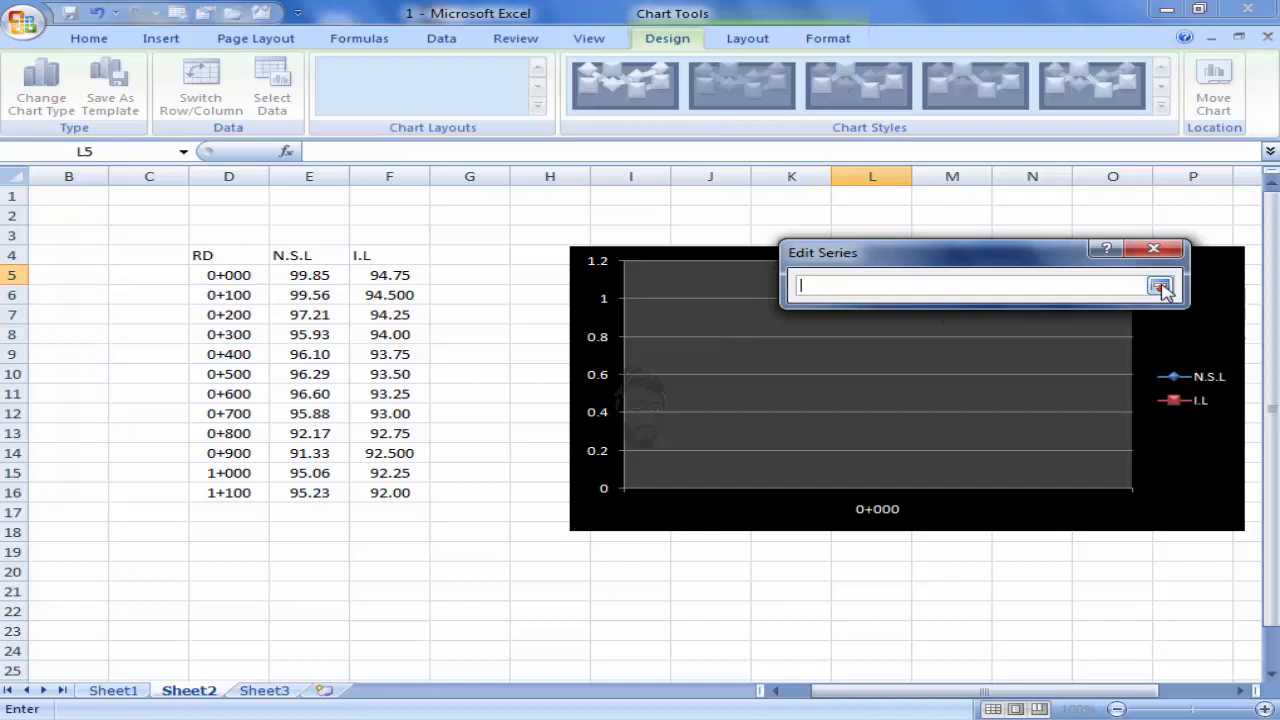
left_click(1160, 286)
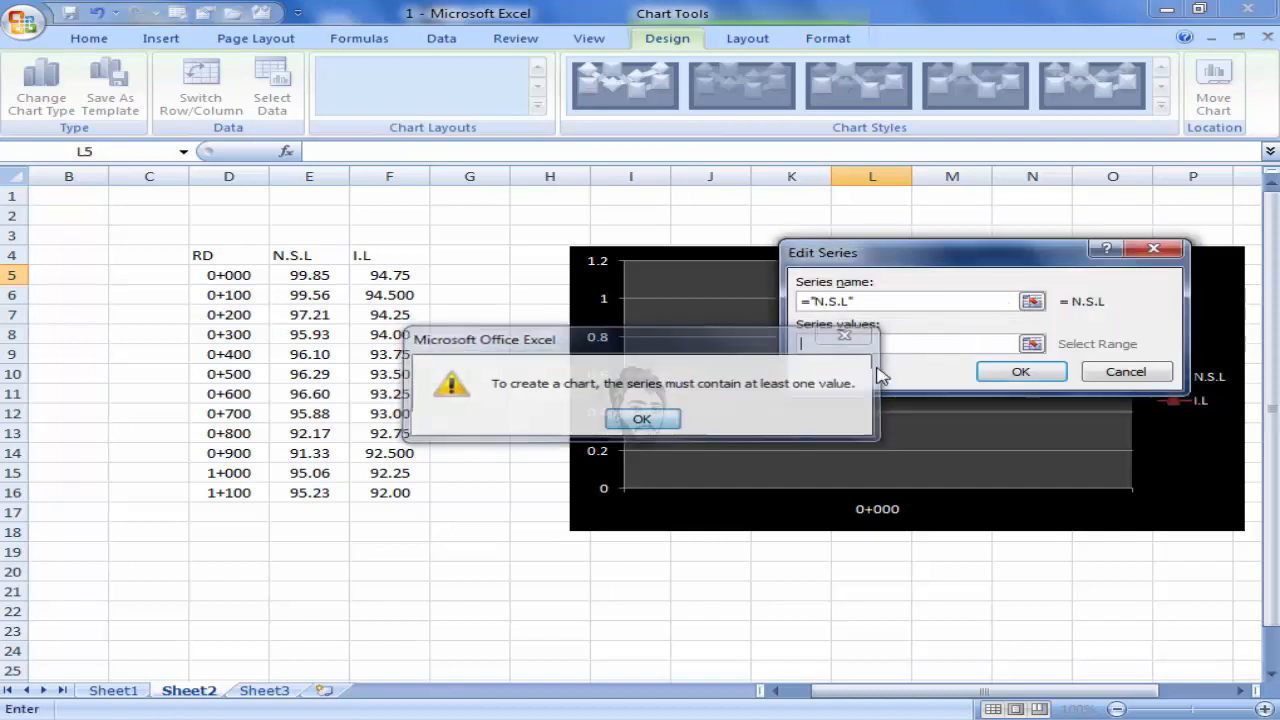
left_click(640, 418)
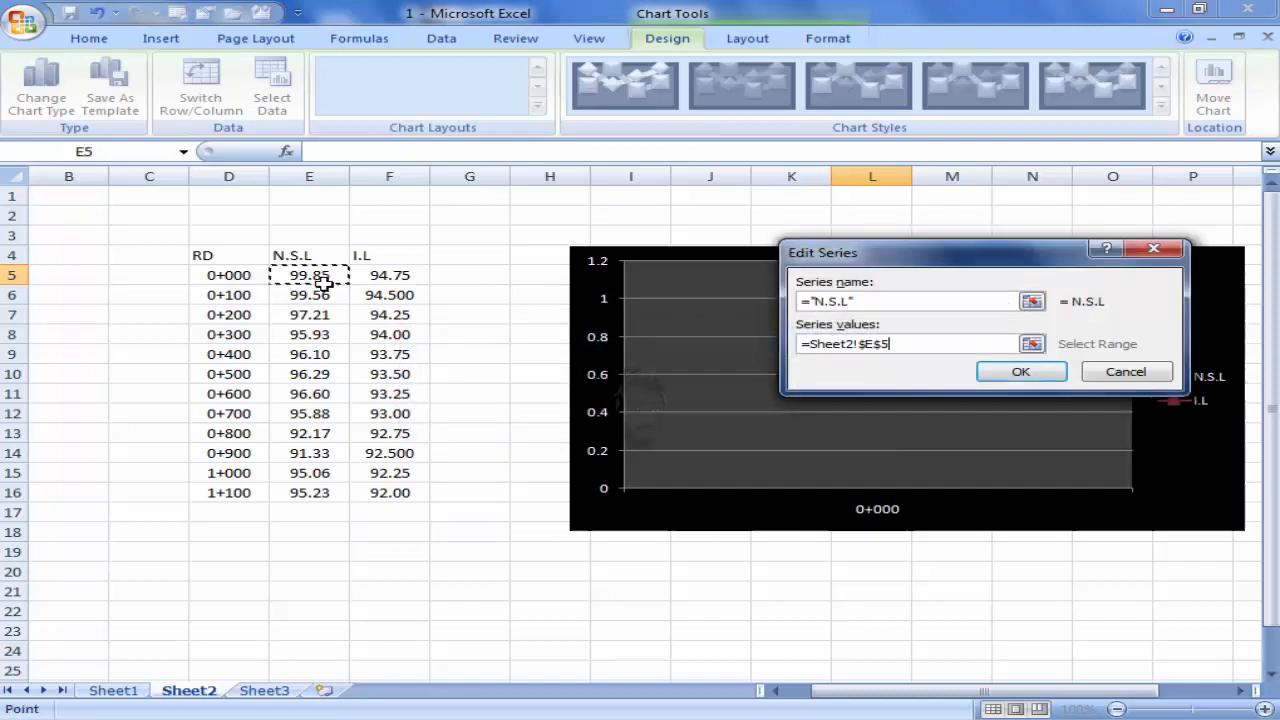
left_click_drag(308, 276, 308, 492)
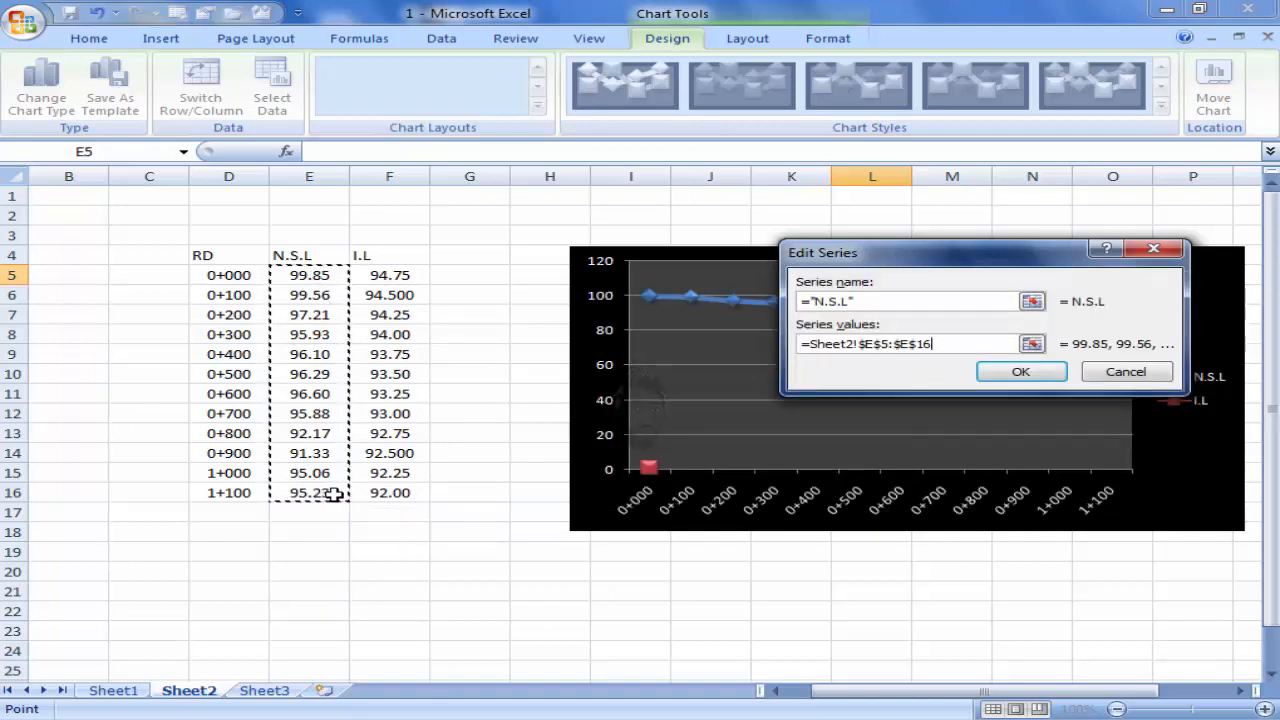
left_click(1020, 370)
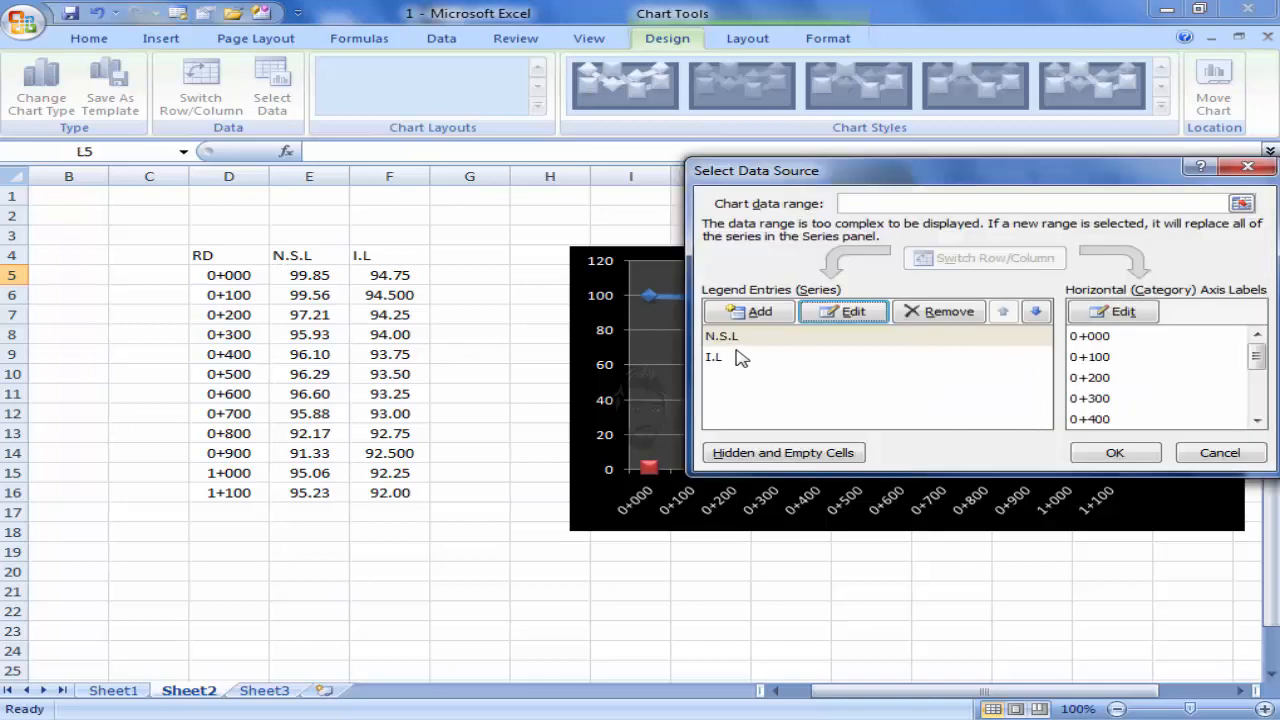
Point the I.L series values at F5:F16 and apply the chart data.
left_click(714, 356)
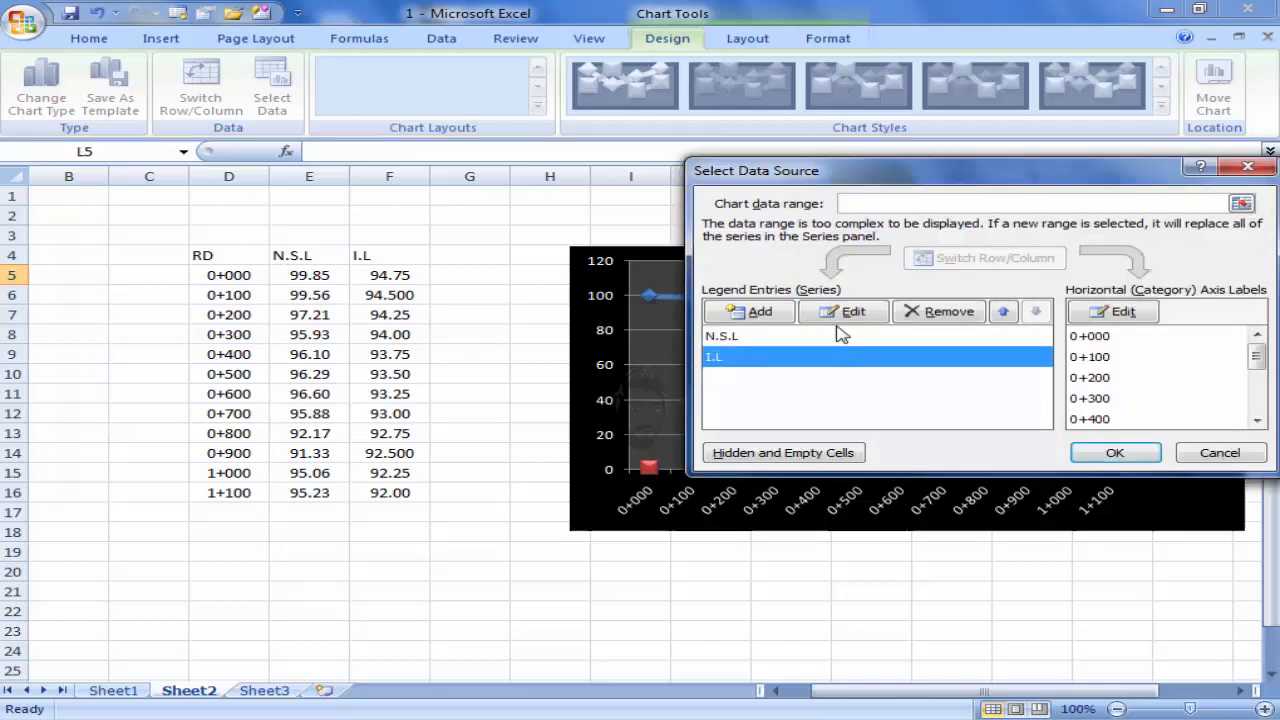
left_click(844, 312)
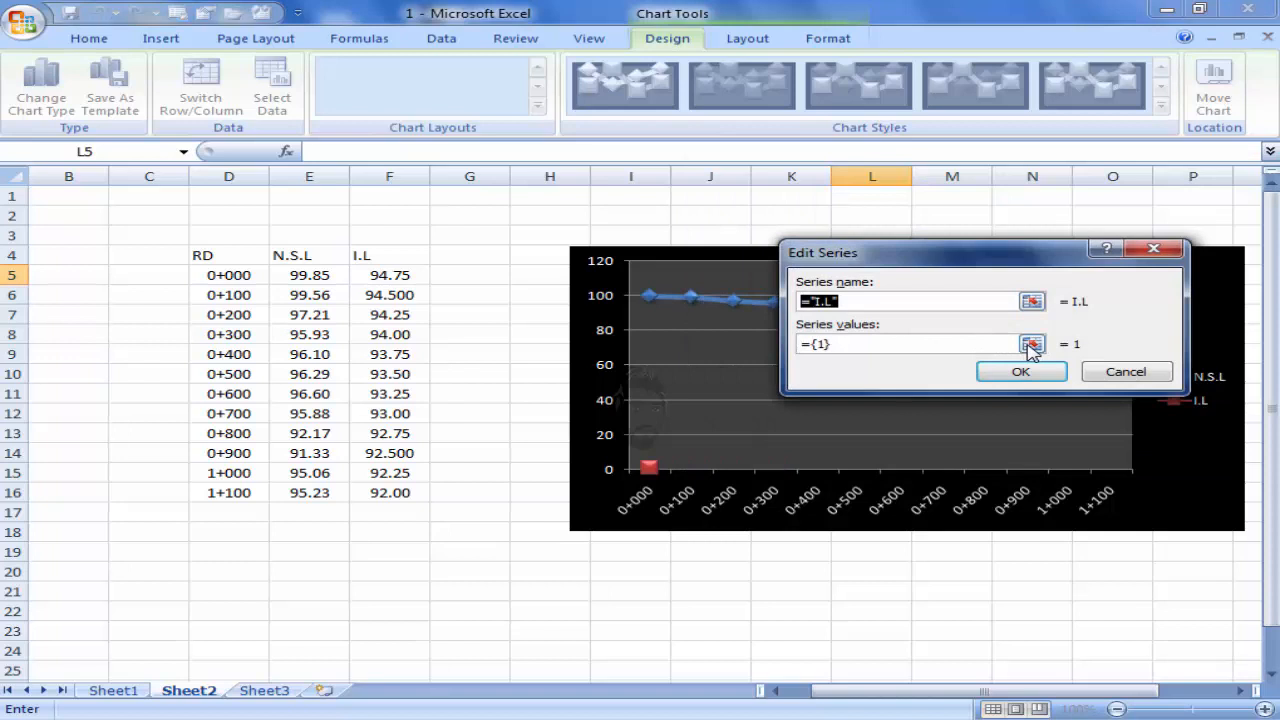
left_click(1032, 344)
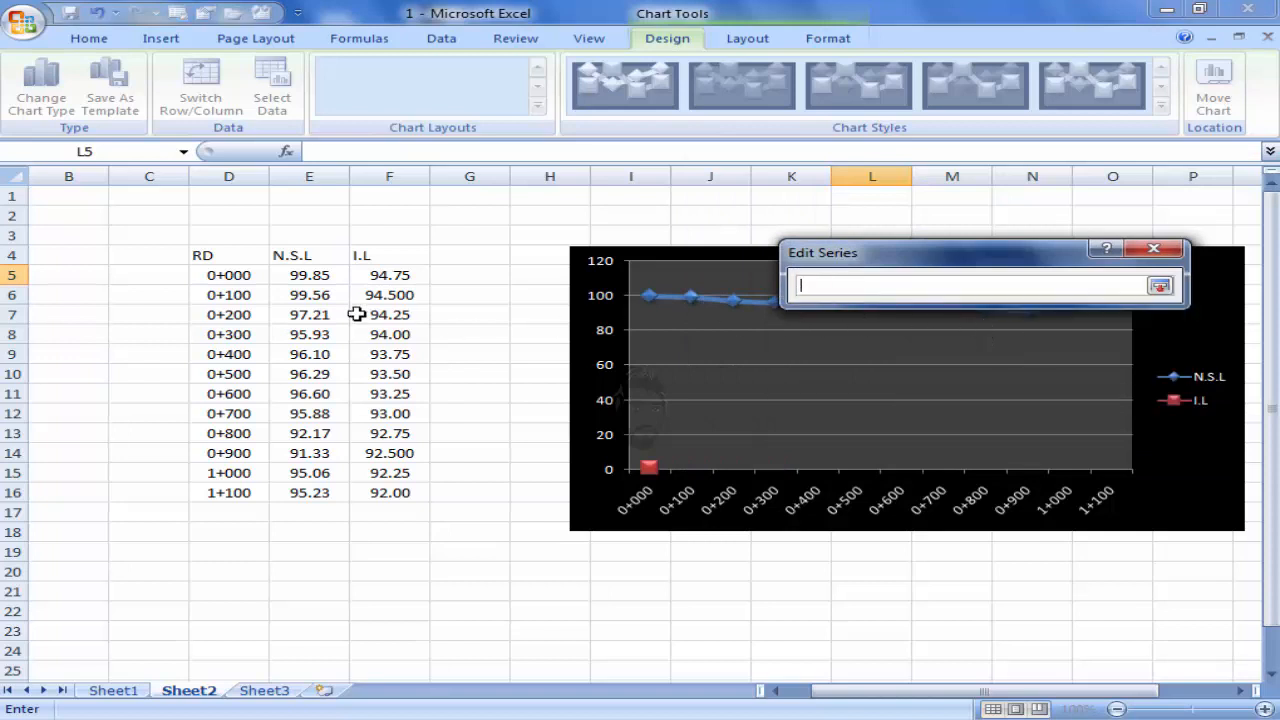
left_click_drag(388, 276, 388, 452)
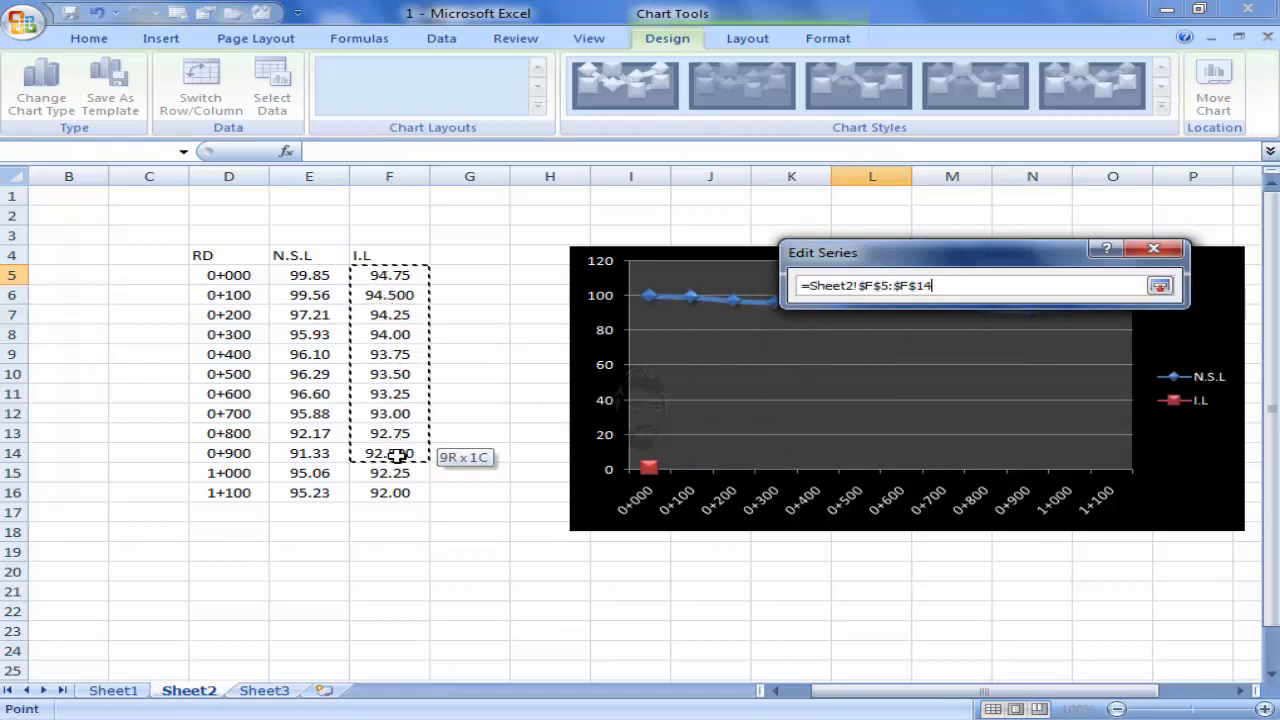
left_click_drag(388, 452, 388, 492)
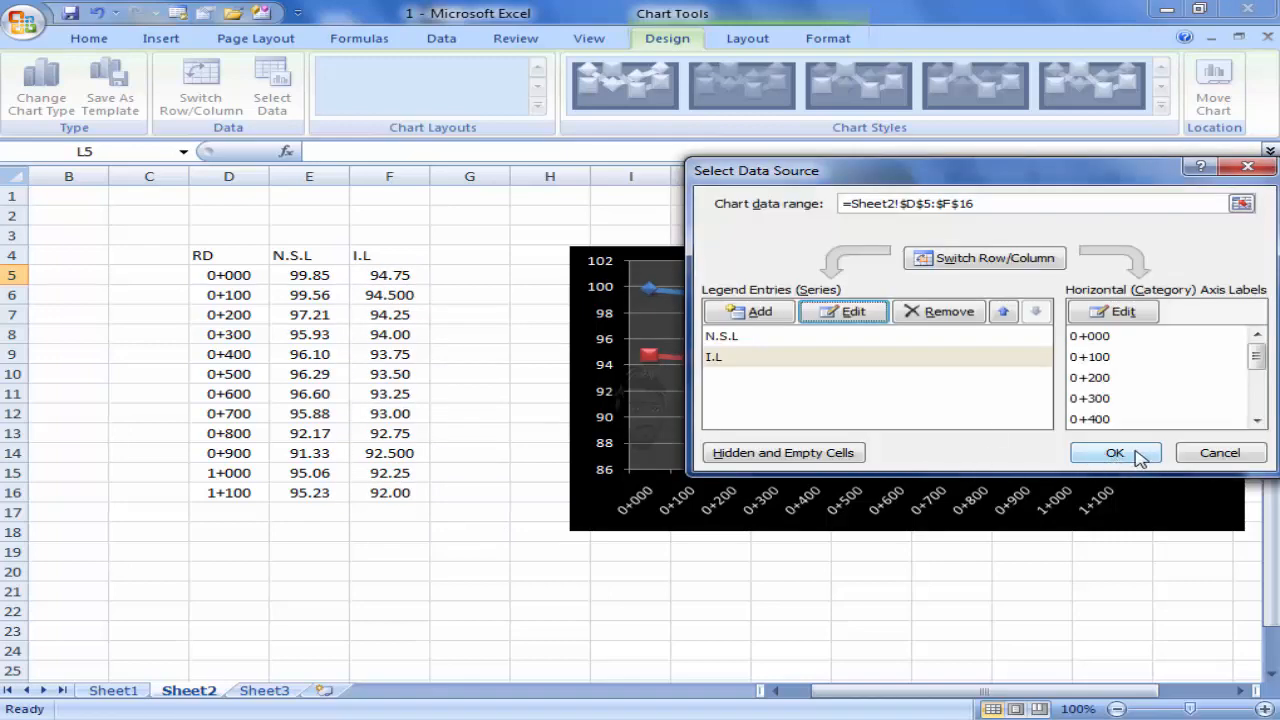
left_click(1116, 452)
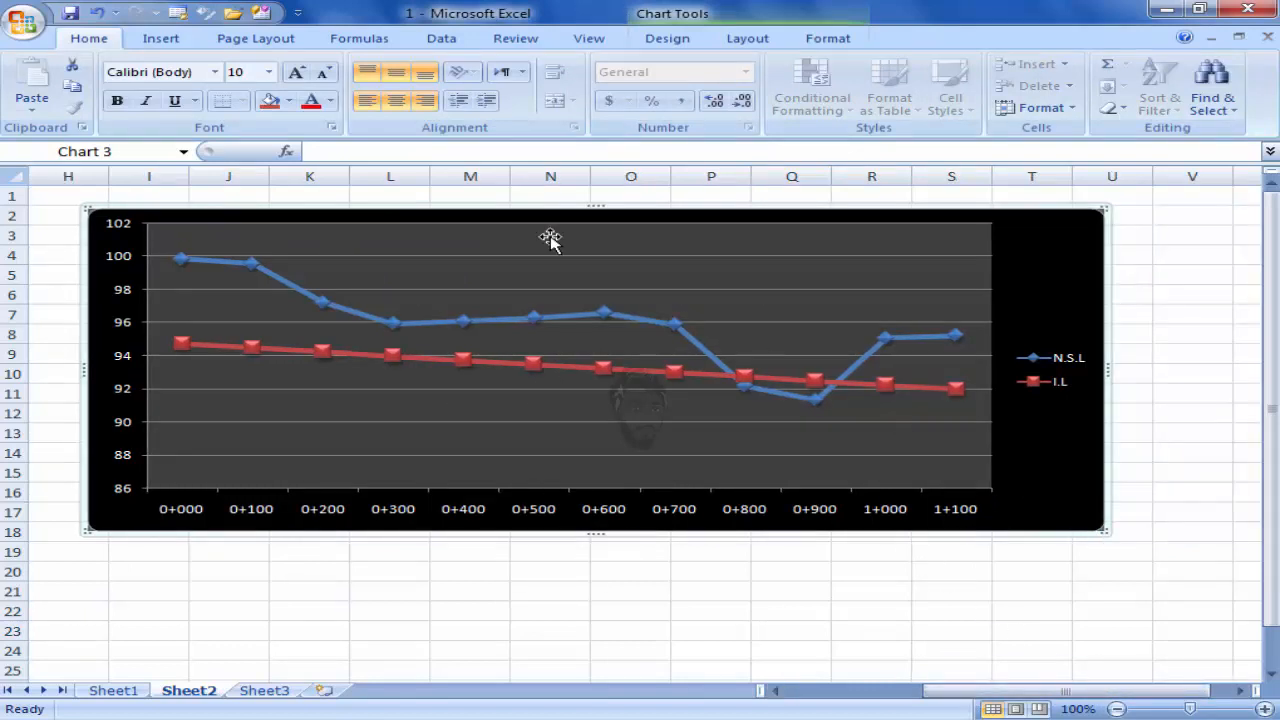
Apply the chart layout with title, axis title and data table.
left_click(668, 38)
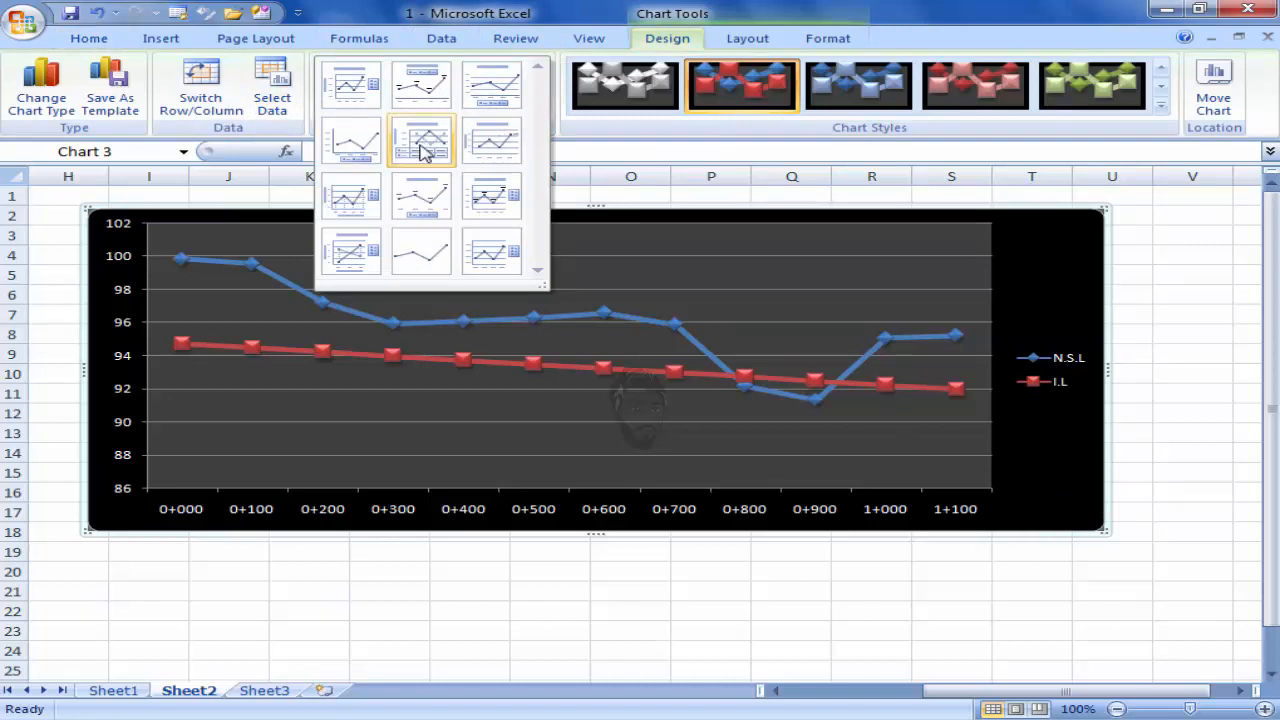
left_click(420, 140)
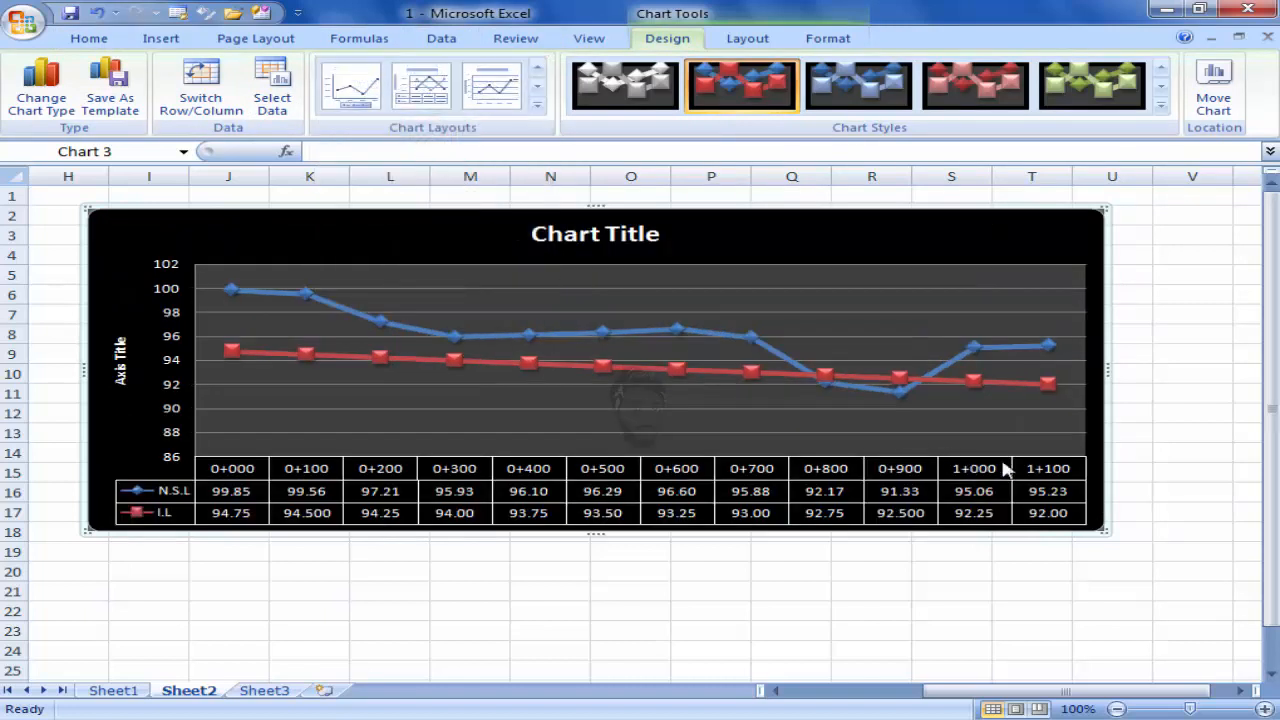
mouse_move(940, 236)
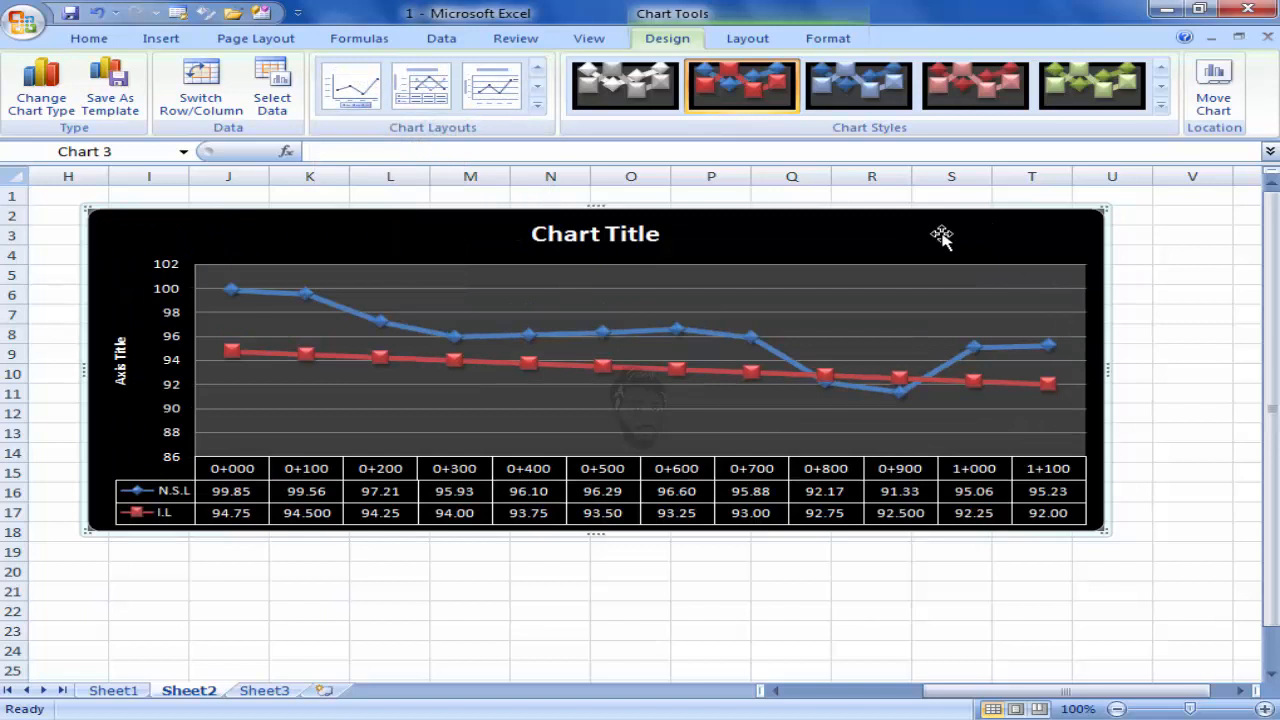
left_click(596, 234)
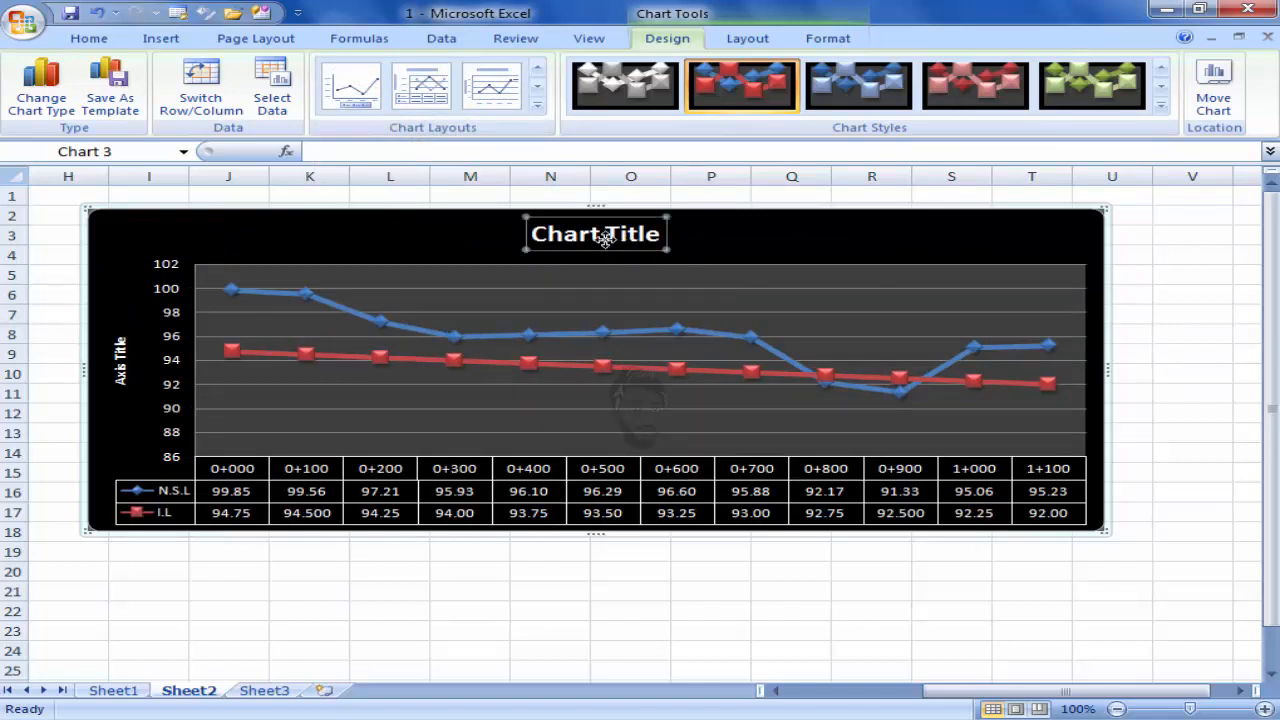
Replace the chart title with 'L-Section of M.B.Din Scheme'.
double_click(630, 234)
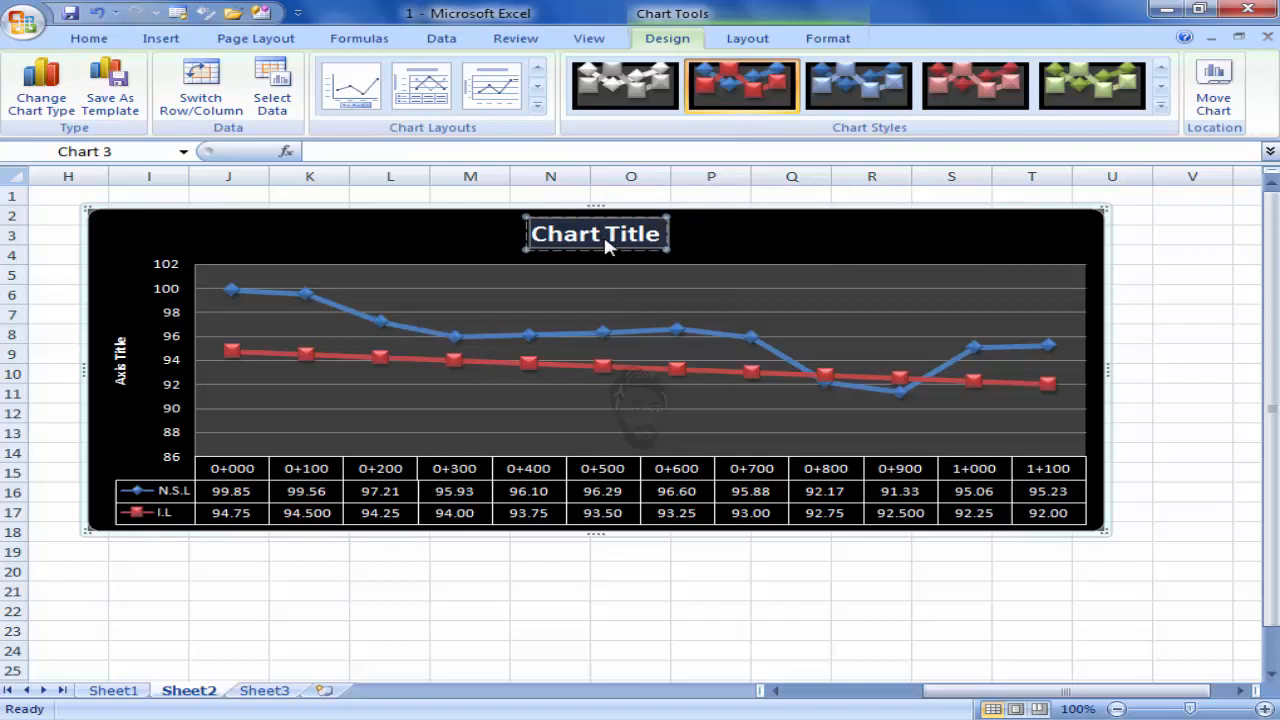
type("S")
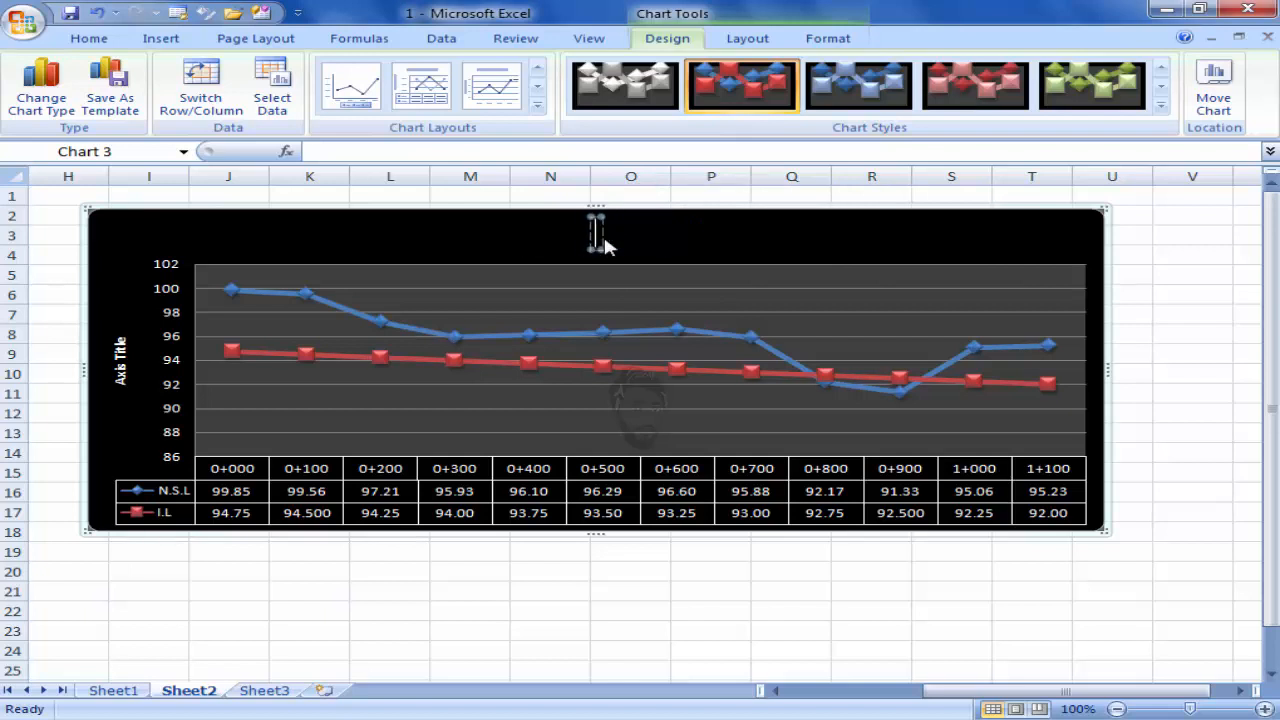
type("L")
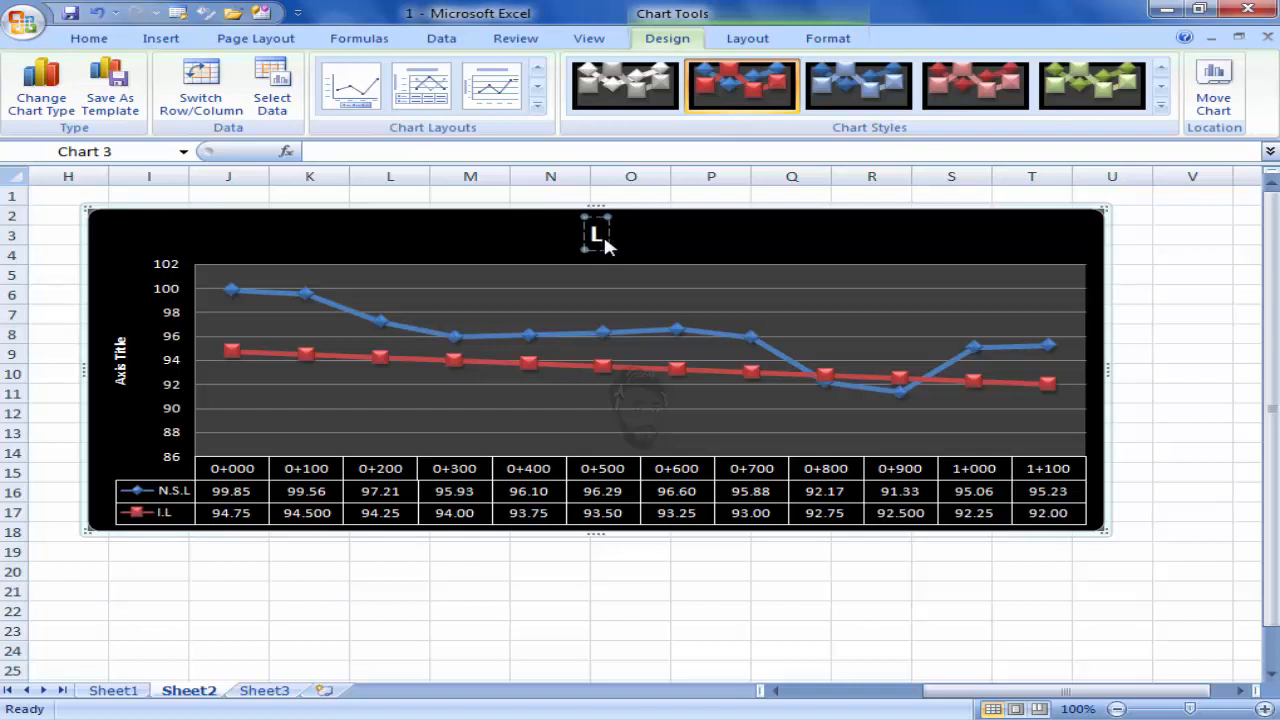
type("0Sec")
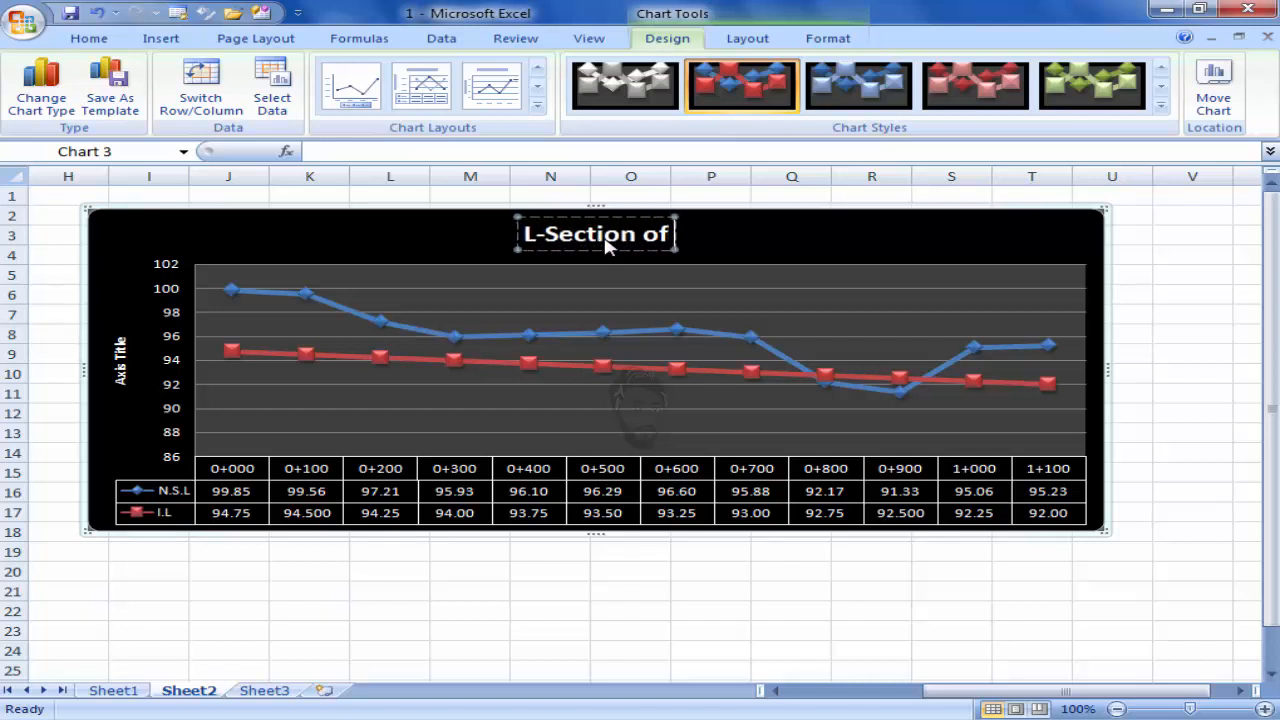
type("M.B.Din")
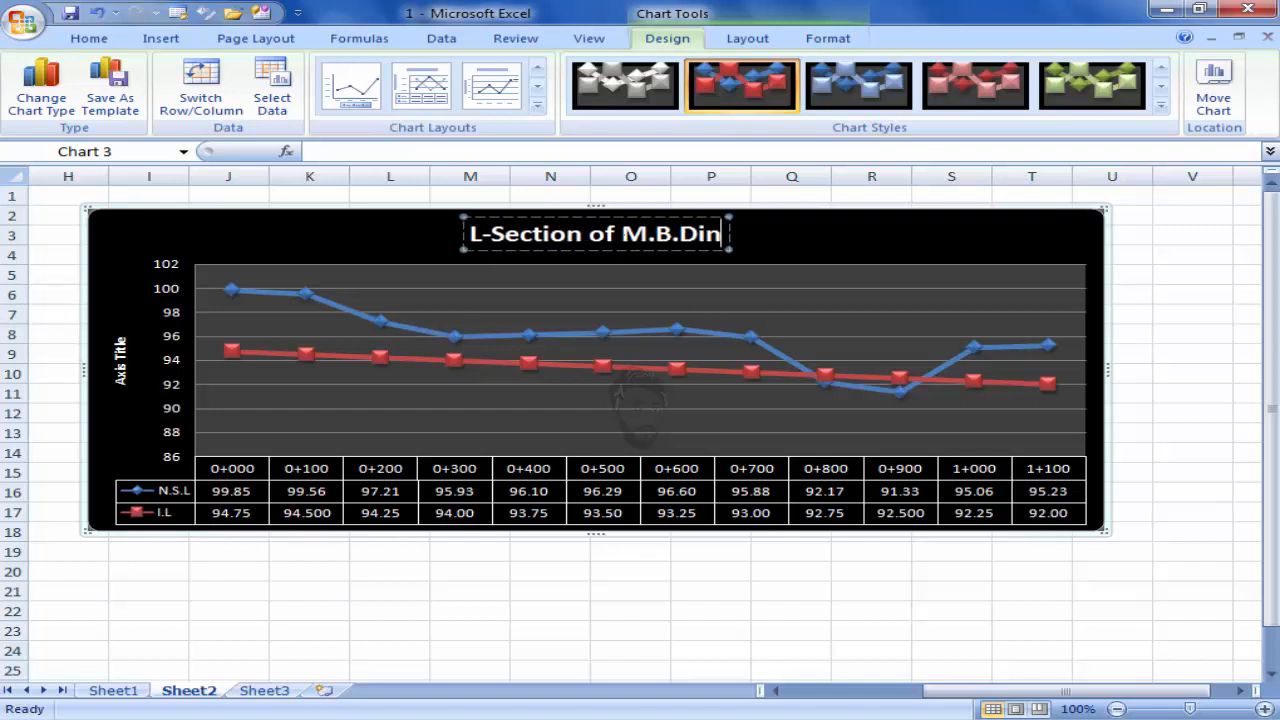
type("Sho")
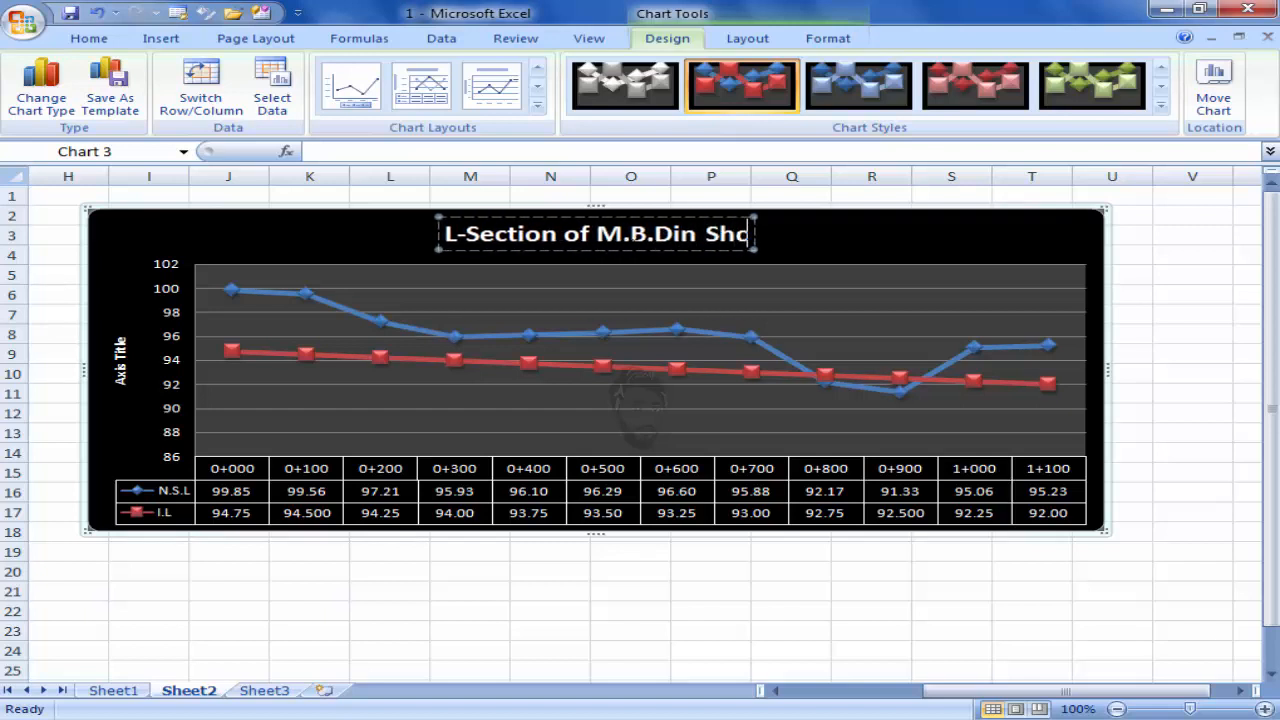
type("cheme")
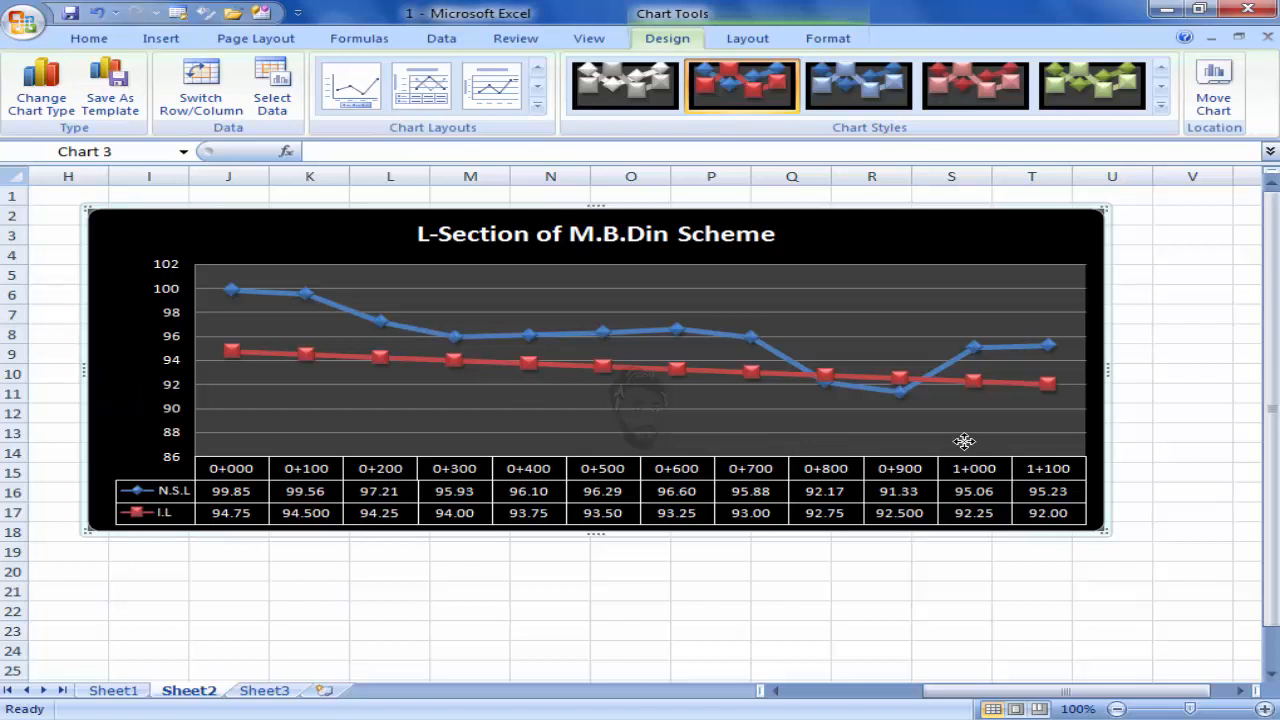
mouse_move(1108, 532)
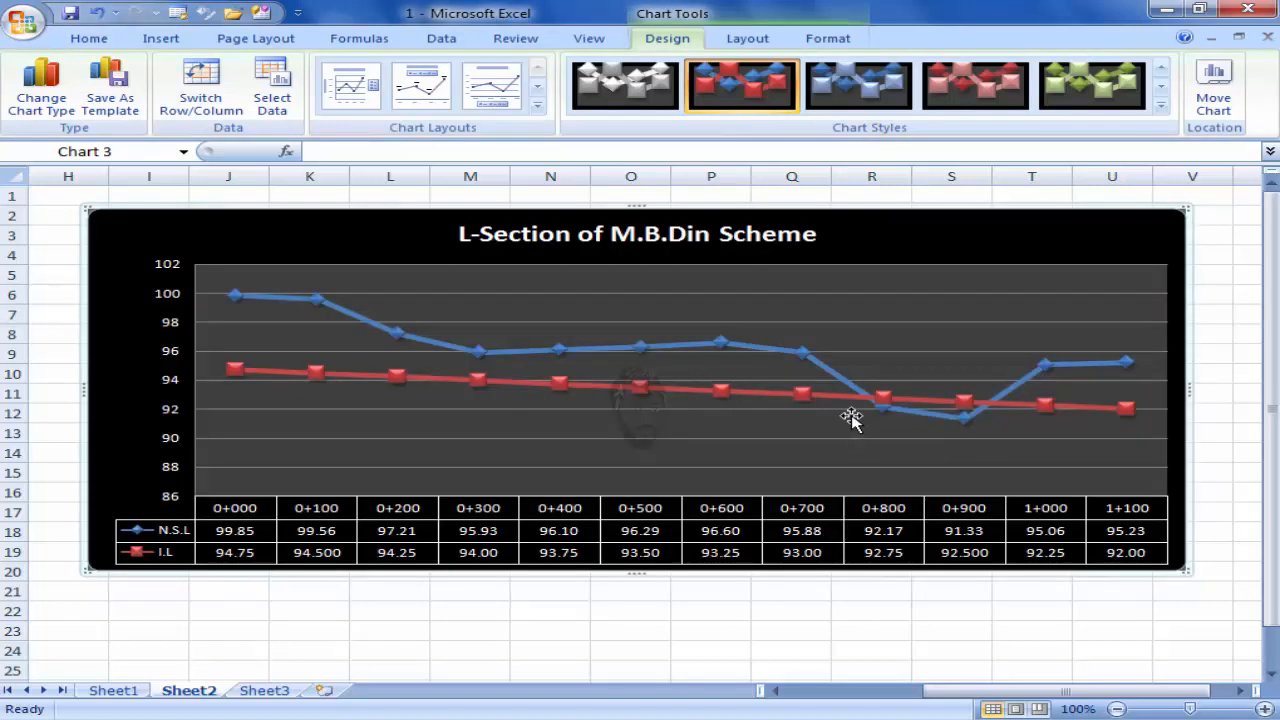
mouse_move(964, 418)
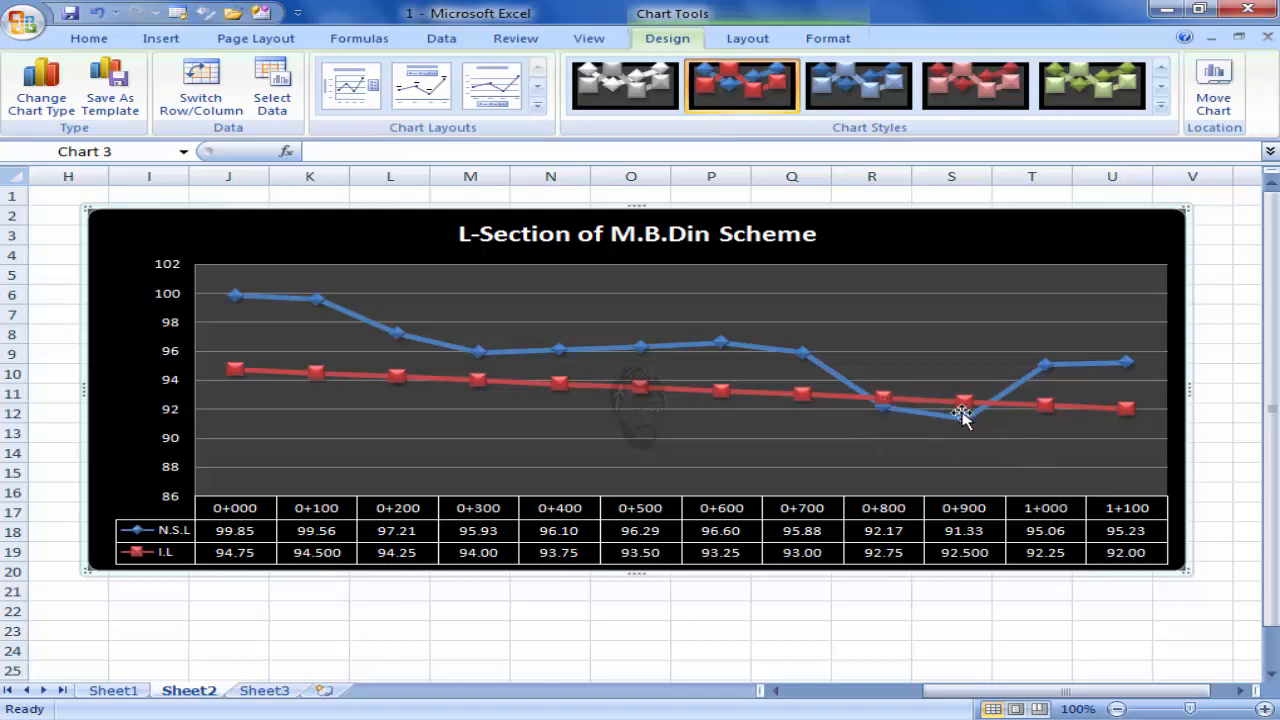
mouse_move(900, 404)
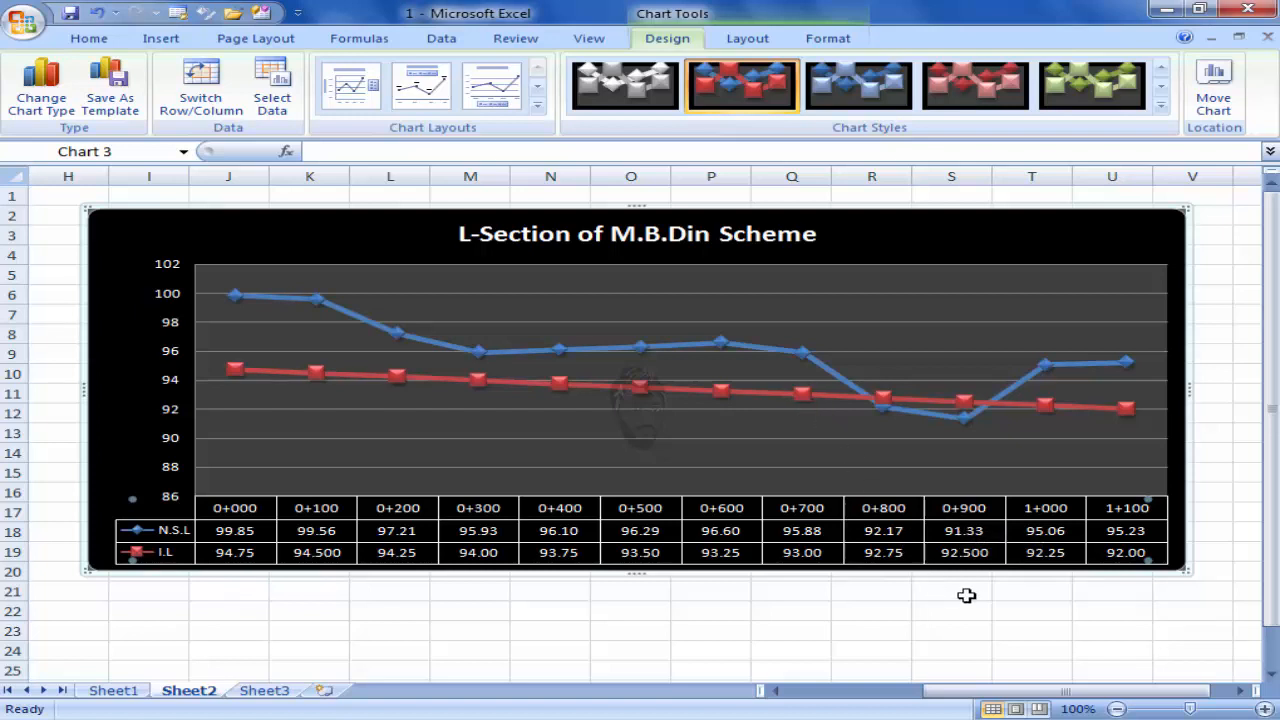
mouse_move(972, 600)
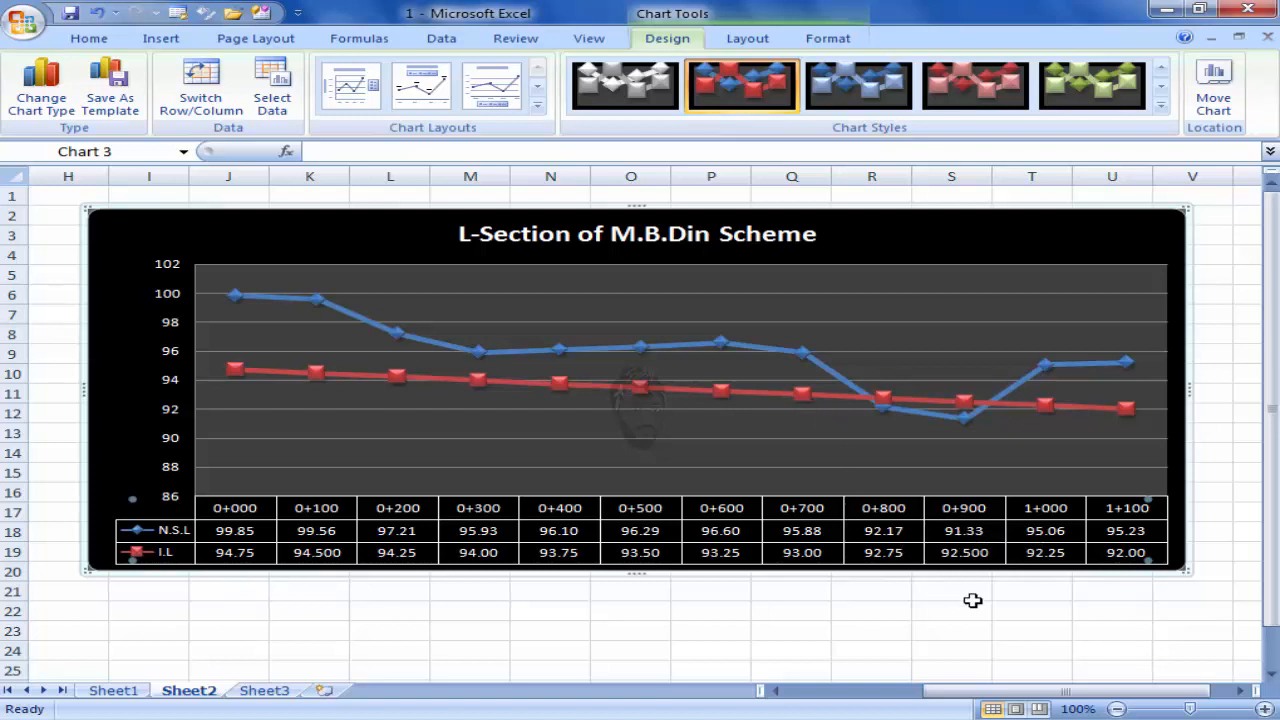
mouse_move(972, 596)
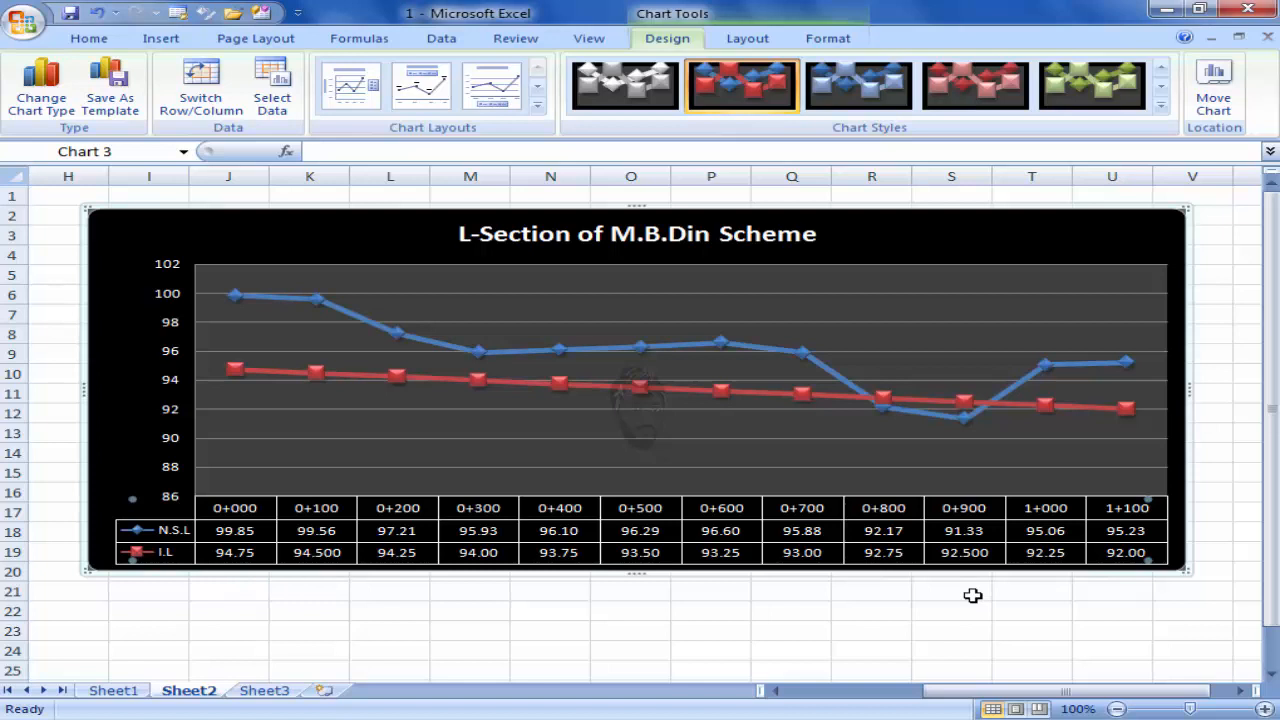